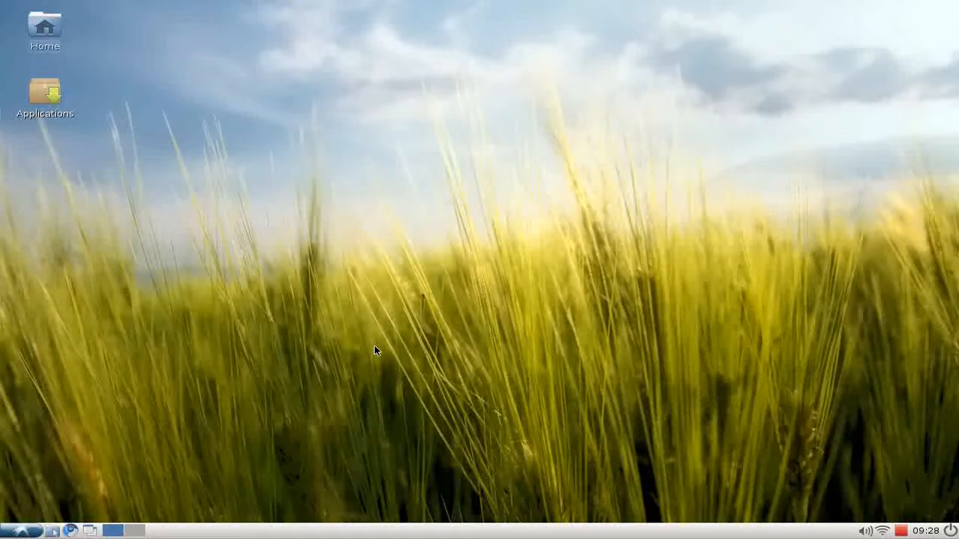
pyautogui.moveTo(15, 482)
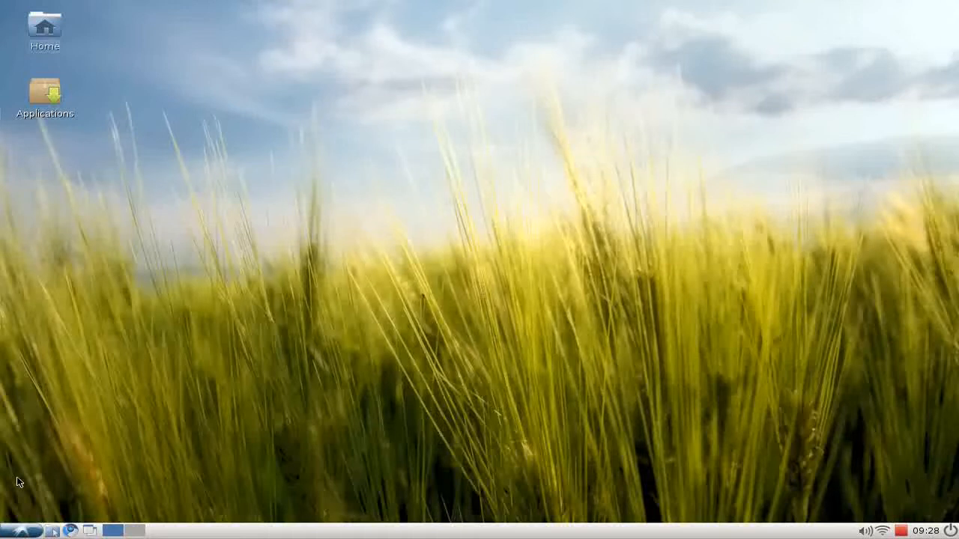
# Bring up the LXDE applications menu with its Preferences tools
pyautogui.click(9, 530)
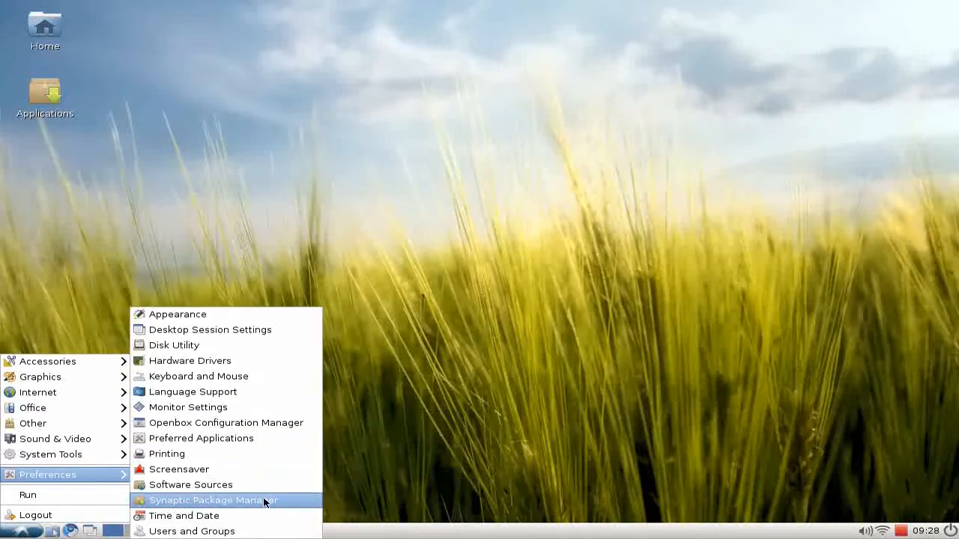
# Launch Synaptic and search its packages for 'shotwell'
pyautogui.click(213, 500)
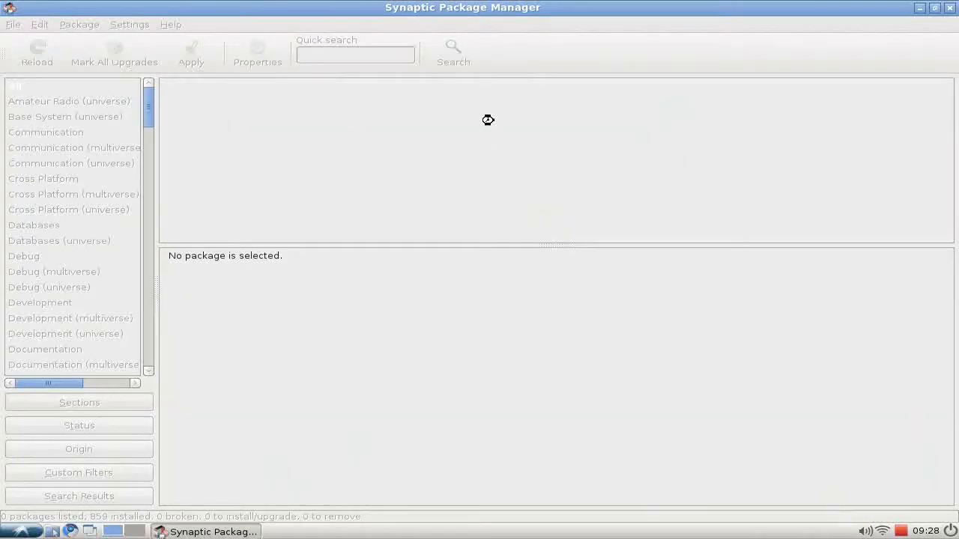
pyautogui.click(453, 48)
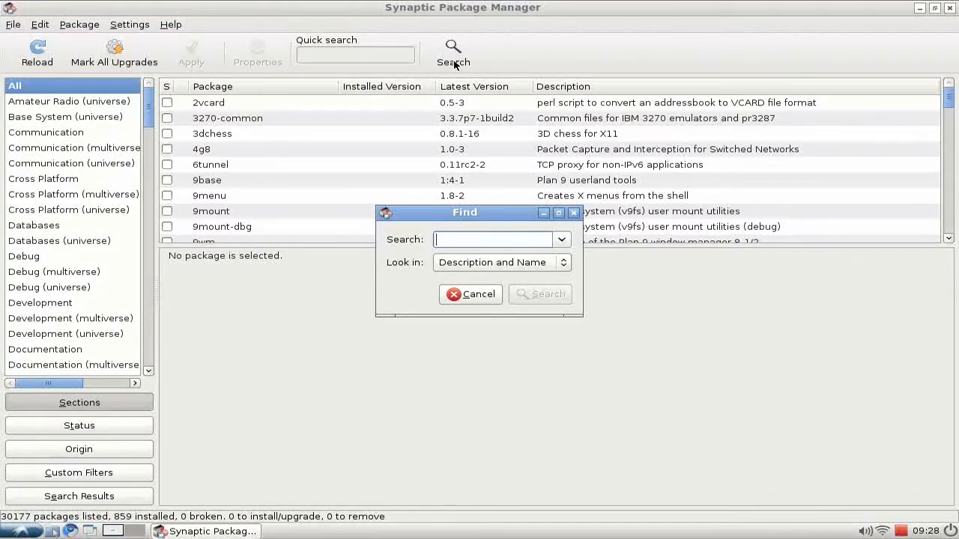
pyautogui.write('shotwell')
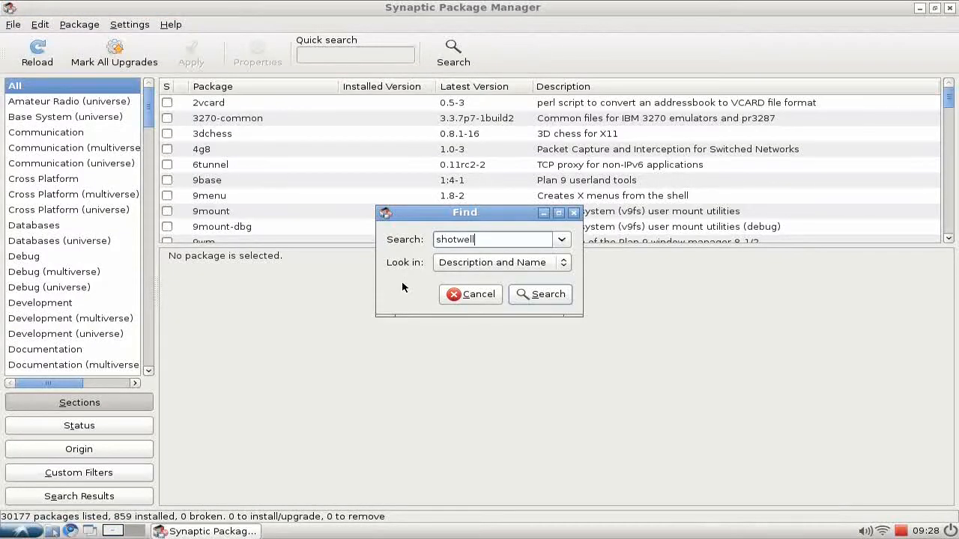
pyautogui.click(539, 294)
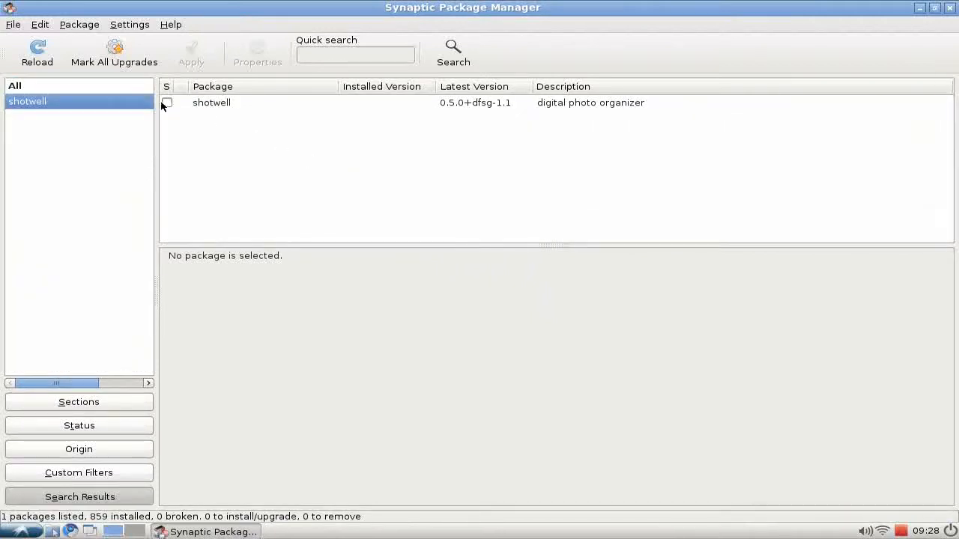
# Mark shotwell for installation, apply it, and quit Synaptic afterwards
pyautogui.click(167, 102)
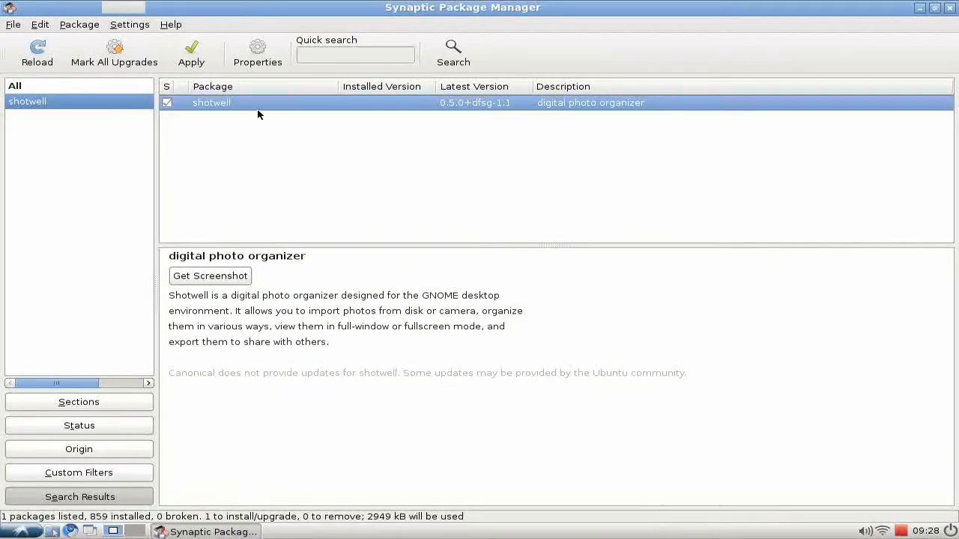
pyautogui.click(192, 47)
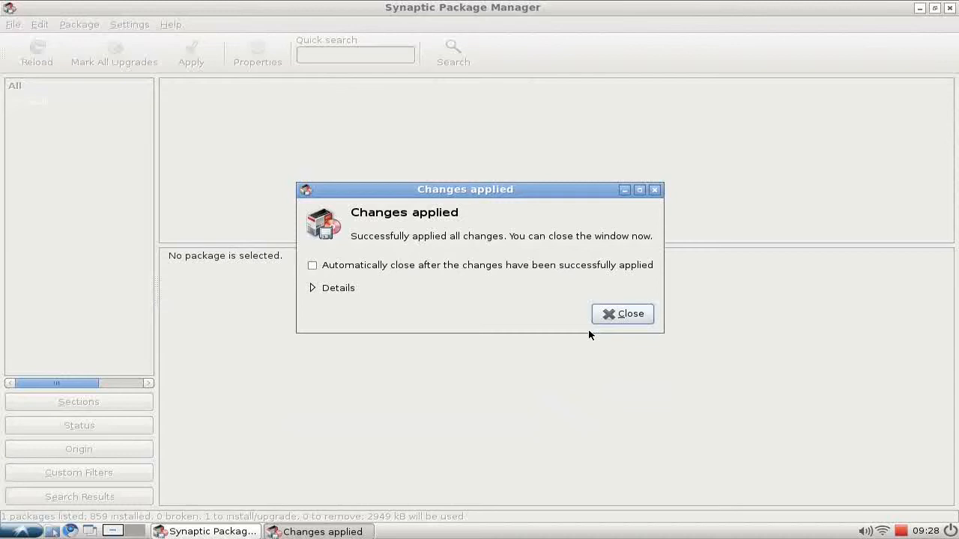
pyautogui.click(623, 315)
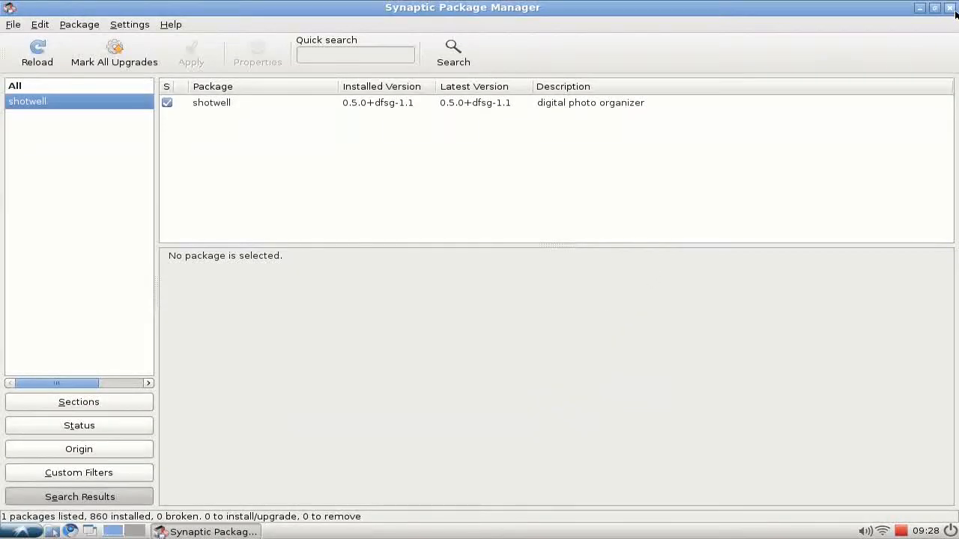
pyautogui.click(950, 10)
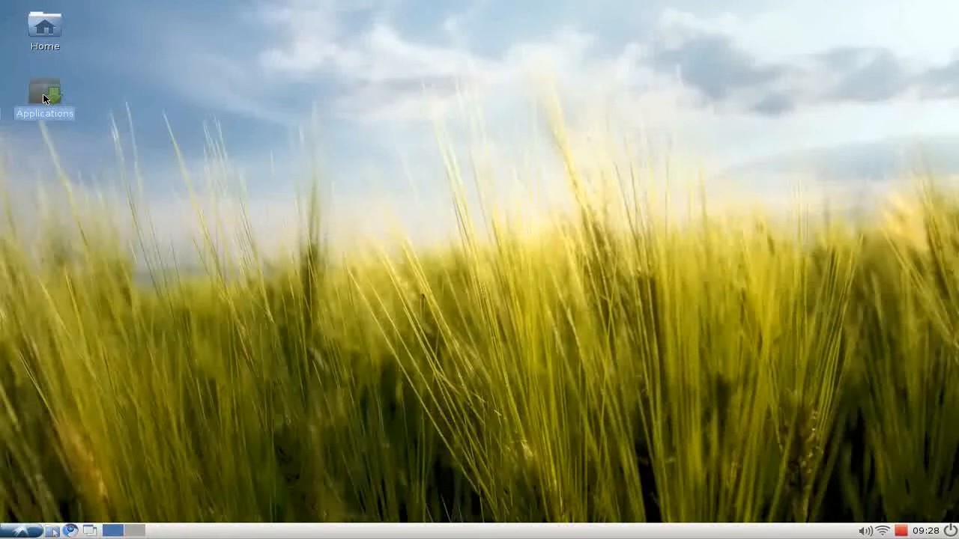
pyautogui.moveTo(69, 135)
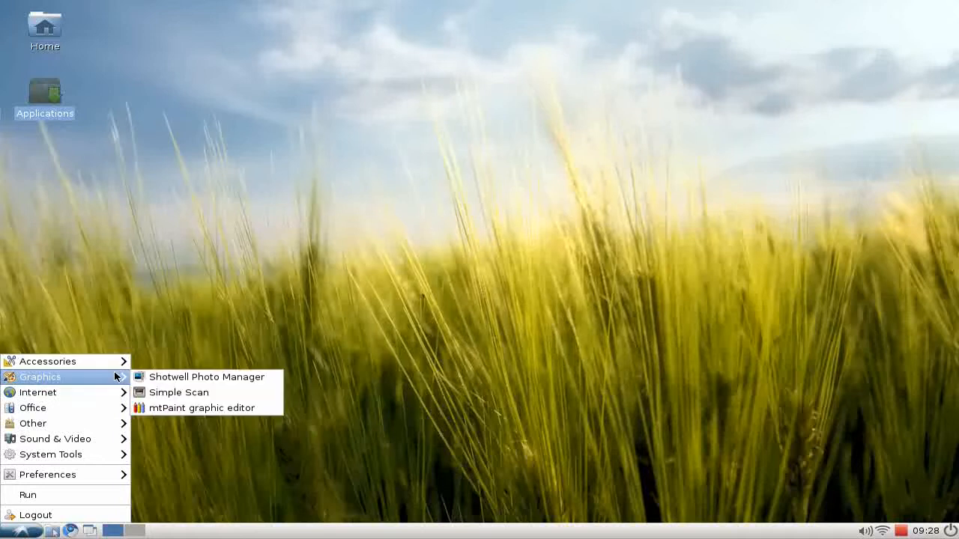
# Launch Shotwell Photo Manager from the Graphics menu
pyautogui.click(207, 378)
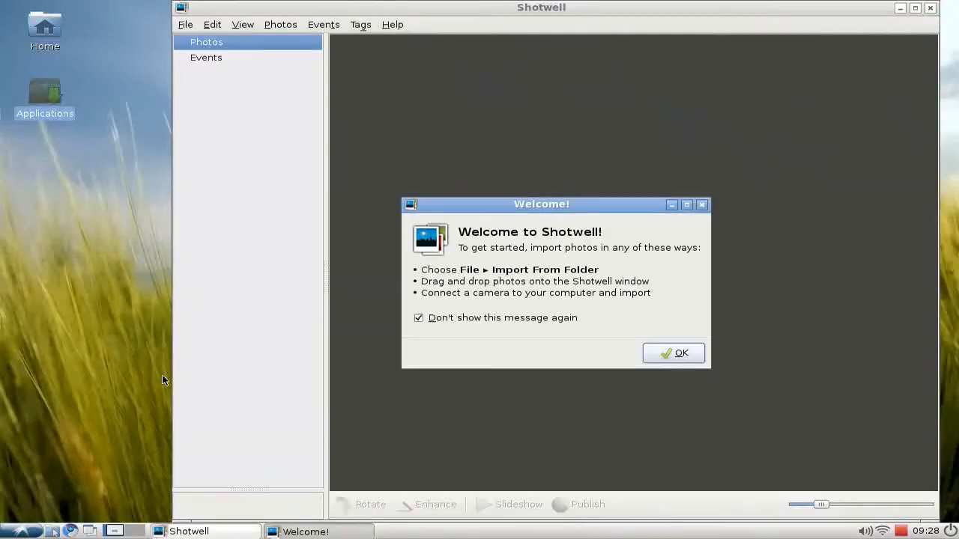
pyautogui.moveTo(291, 343)
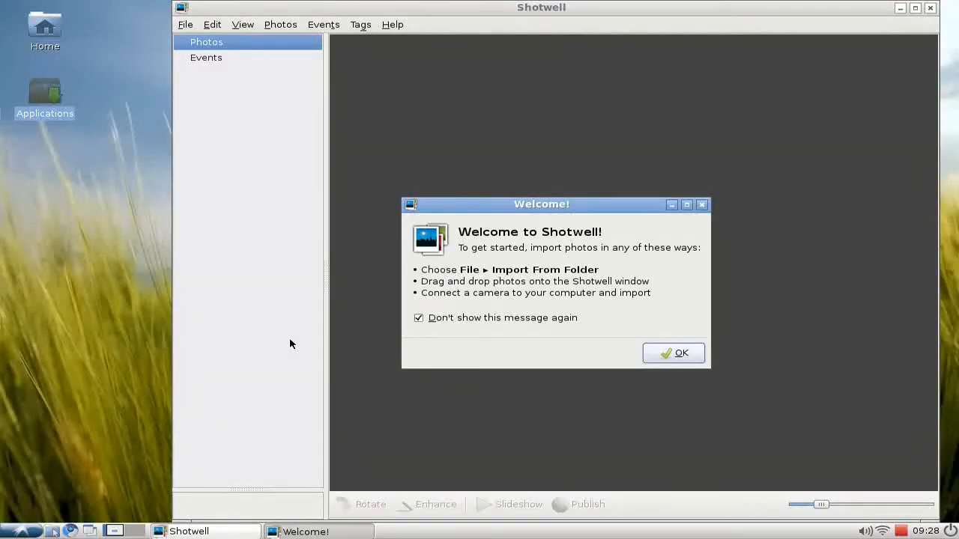
pyautogui.moveTo(523, 355)
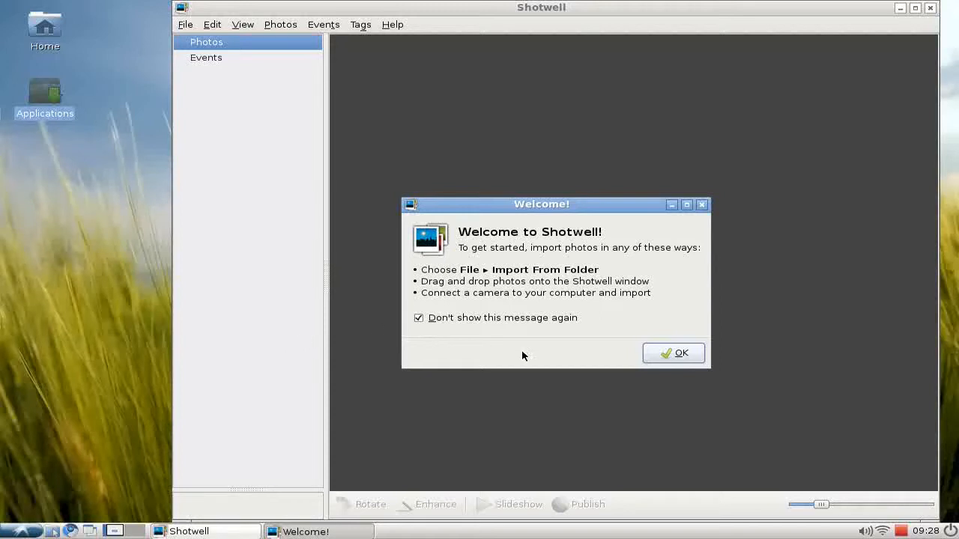
pyautogui.moveTo(506, 273)
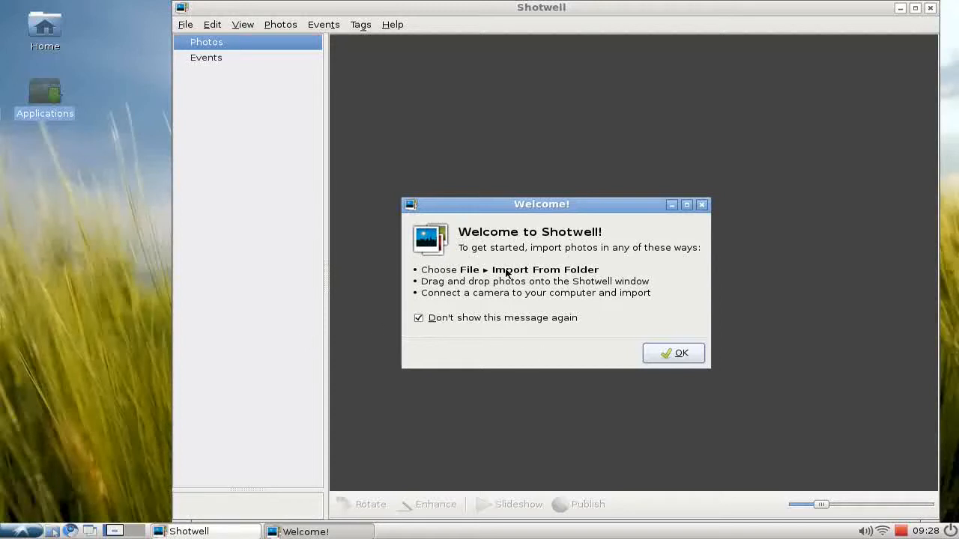
pyautogui.moveTo(526, 283)
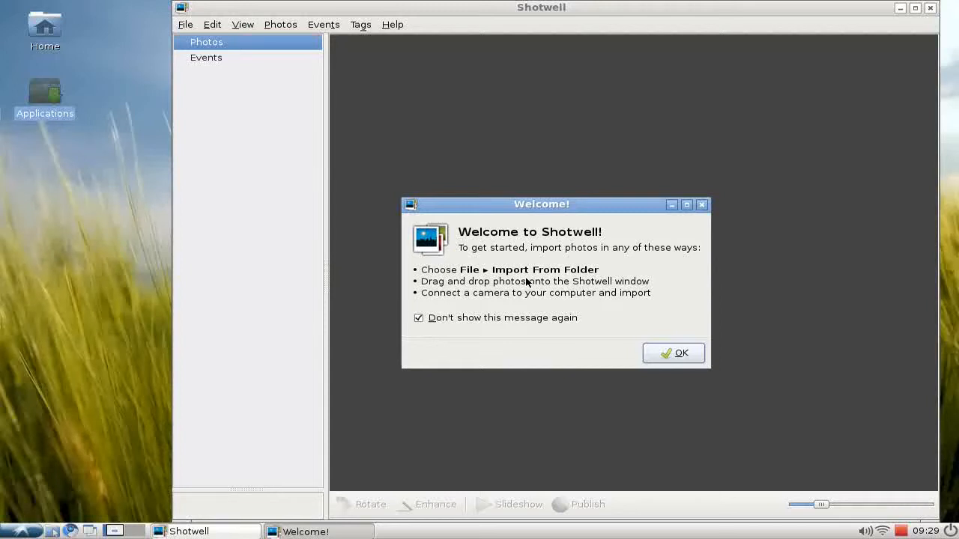
# Dismiss the Welcome to Shotwell dialog to reach the empty library
pyautogui.click(674, 354)
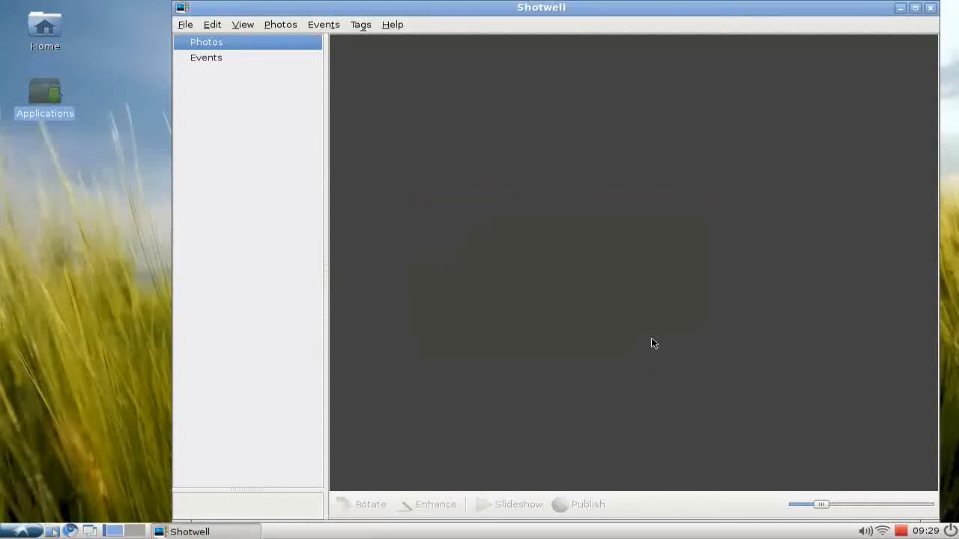
# Import the Pictures folder, giving 140 photos, and dismiss the Import Complete summary
pyautogui.click(186, 24)
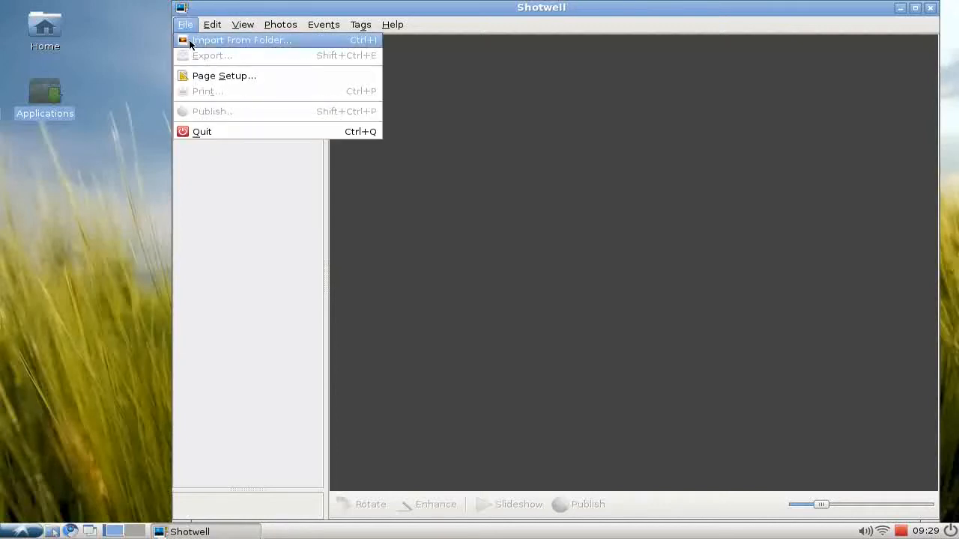
pyautogui.click(241, 39)
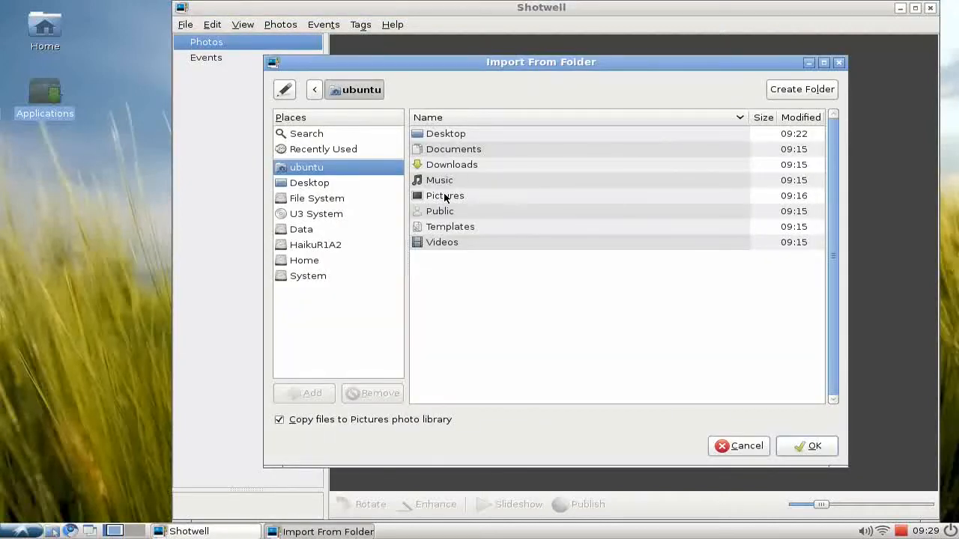
pyautogui.click(445, 195)
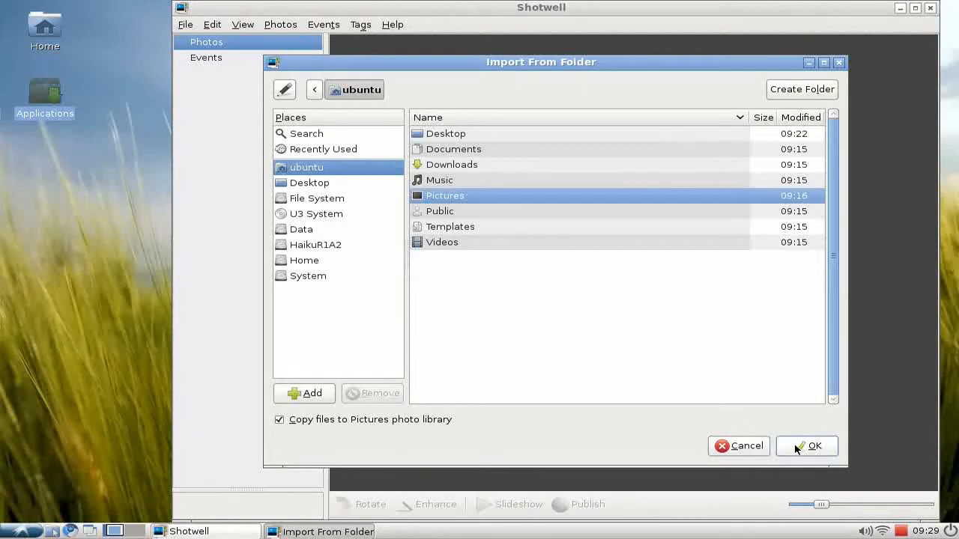
pyautogui.click(815, 447)
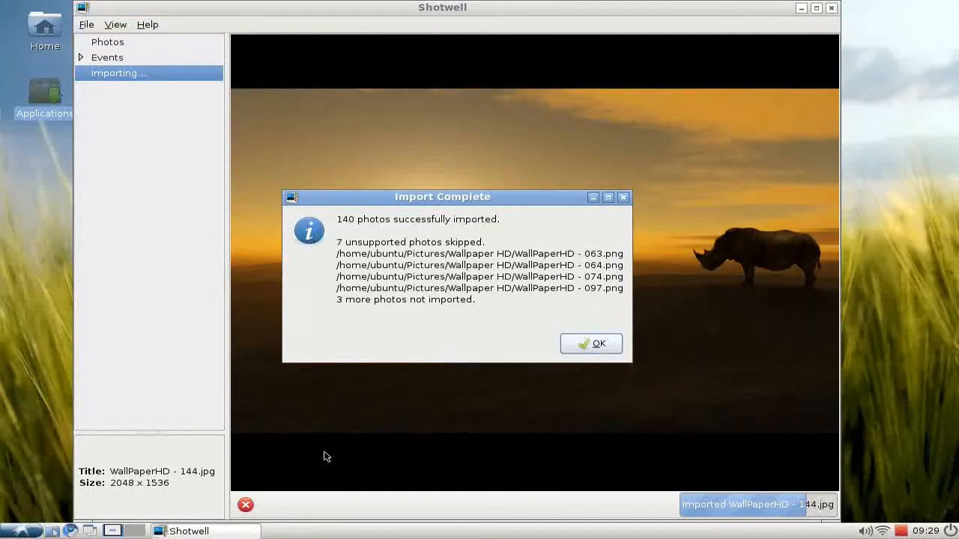
pyautogui.moveTo(506, 324)
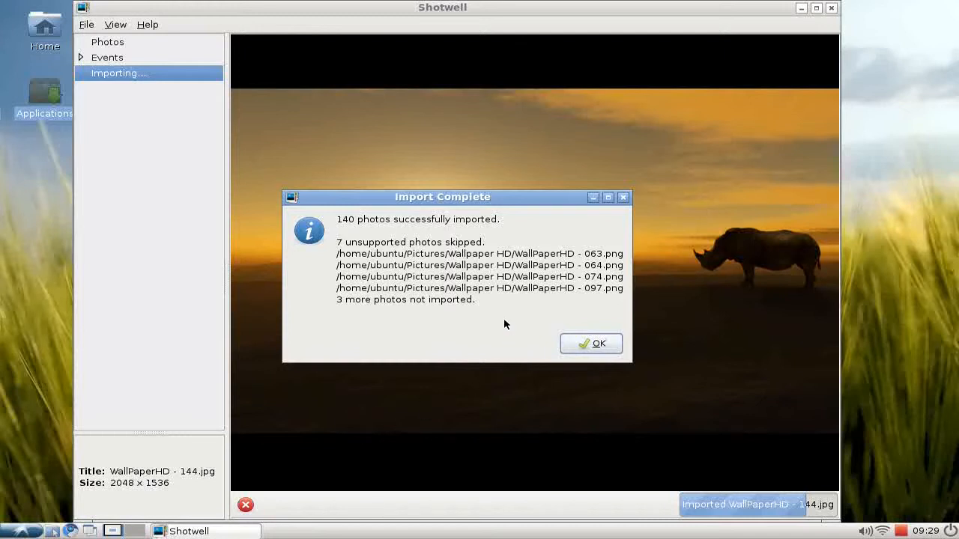
pyautogui.moveTo(437, 299)
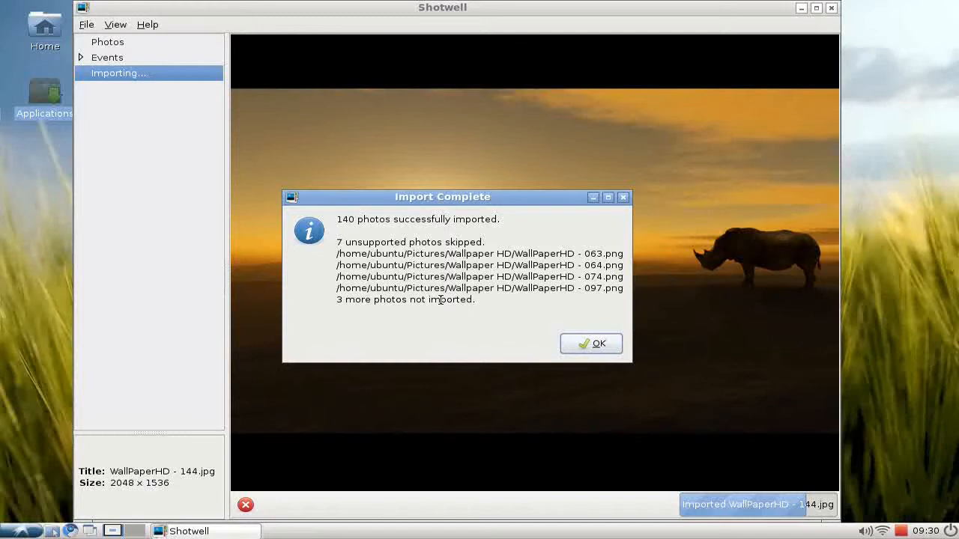
pyautogui.click(590, 343)
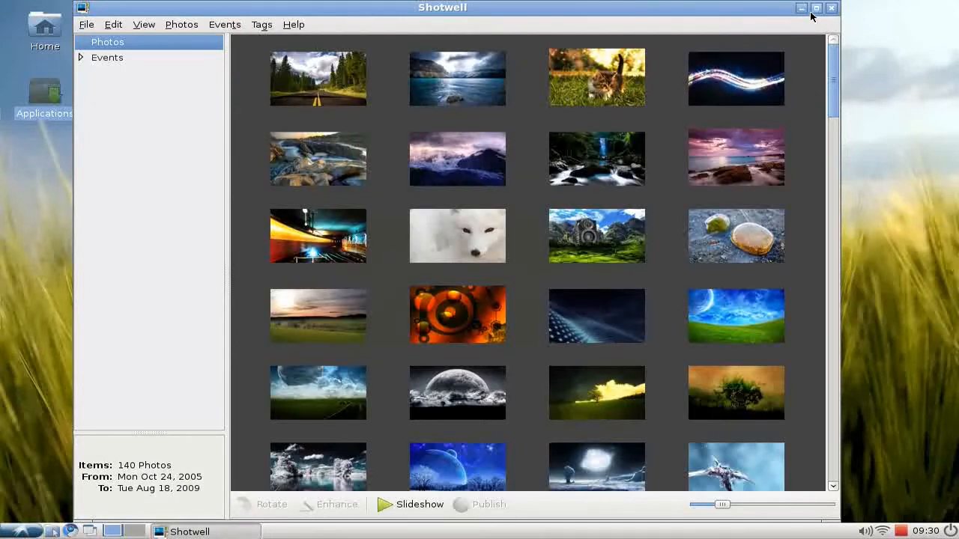
pyautogui.moveTo(818, 87)
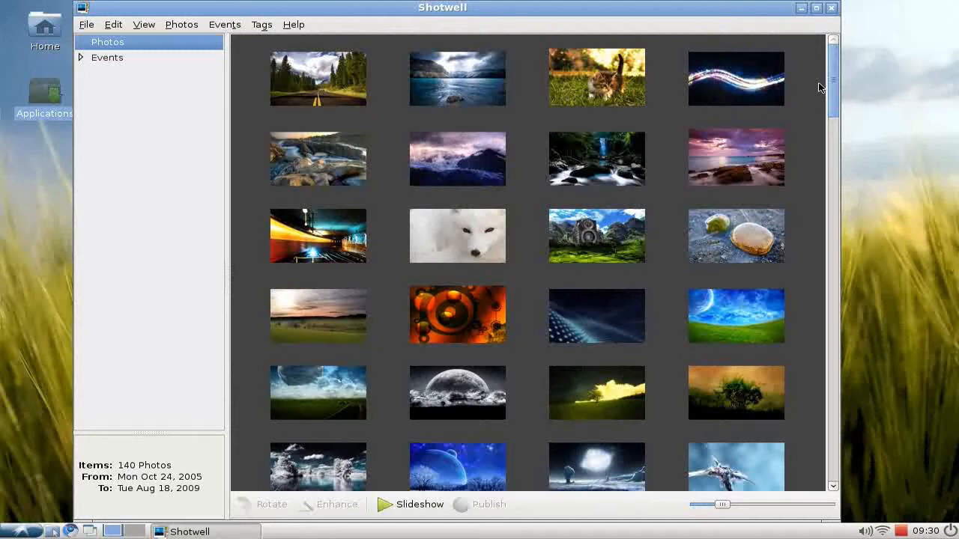
pyautogui.moveTo(834, 93)
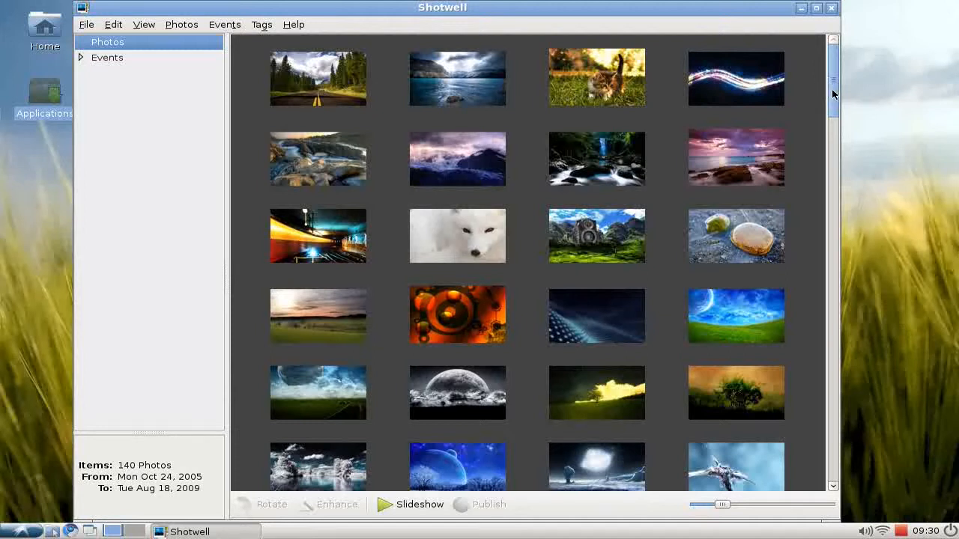
# Scroll down the grid and select the WallPaperHD - 044.jpg thumbnail
pyautogui.scroll(-3)
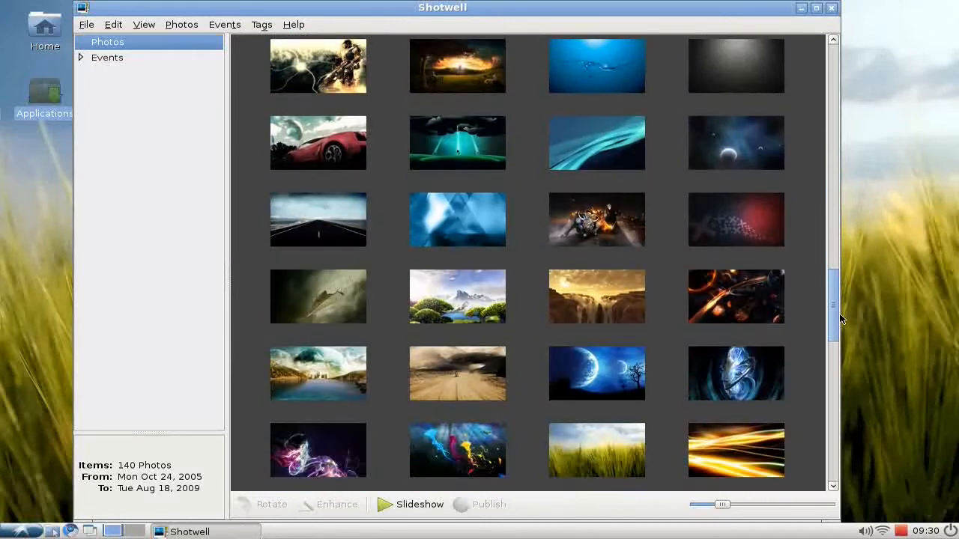
pyautogui.scroll(-3)
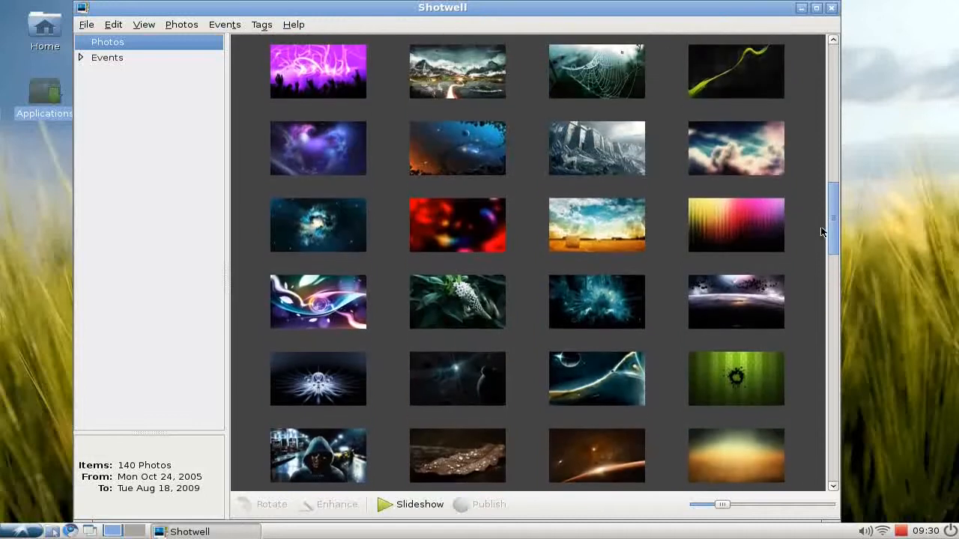
pyautogui.click(597, 224)
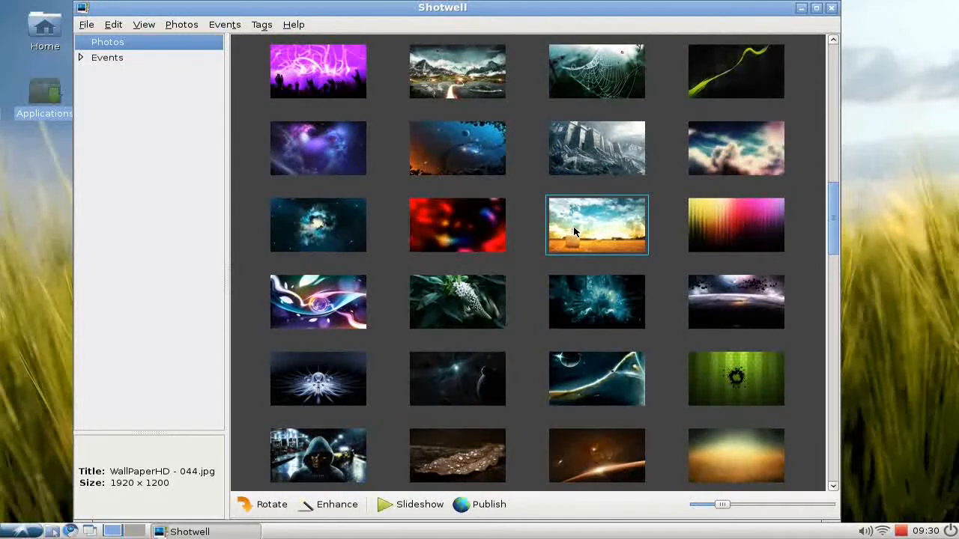
pyautogui.moveTo(588, 234)
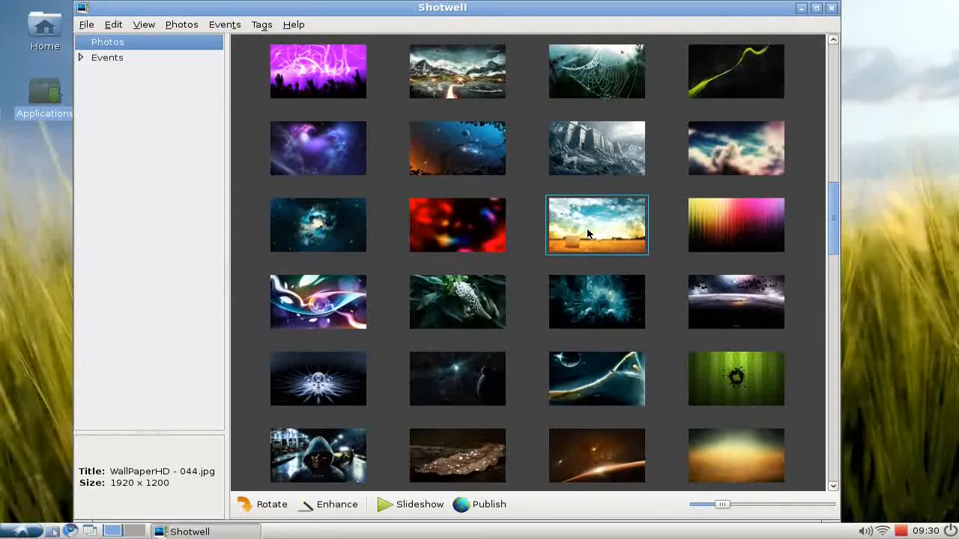
# View WallPaperHD - 044.jpg full-size in single-photo view
pyautogui.doubleClick(596, 225)
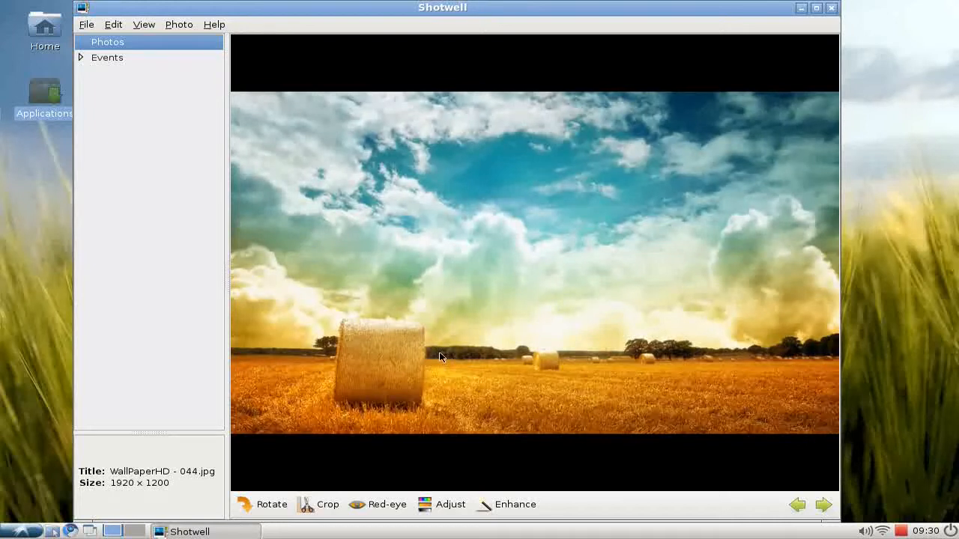
pyautogui.moveTo(343, 449)
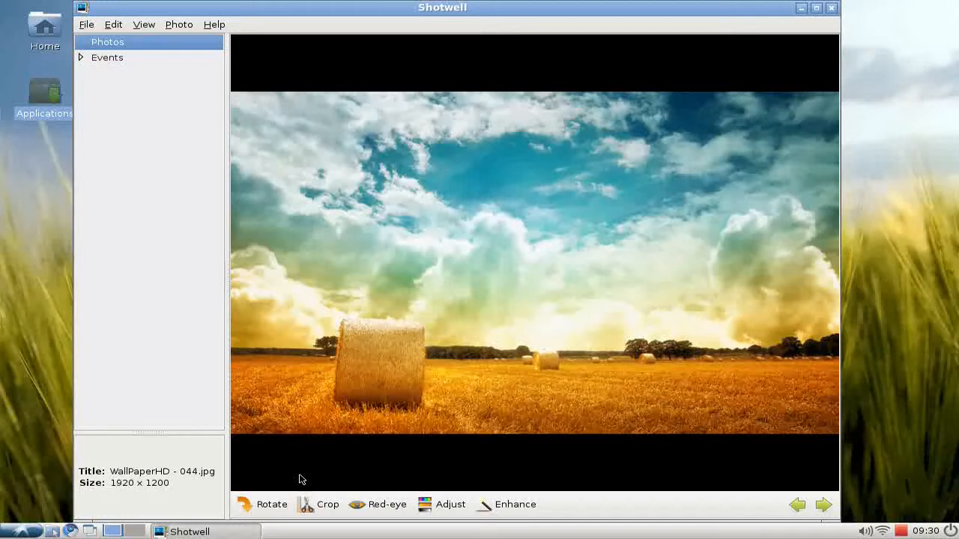
pyautogui.moveTo(290, 473)
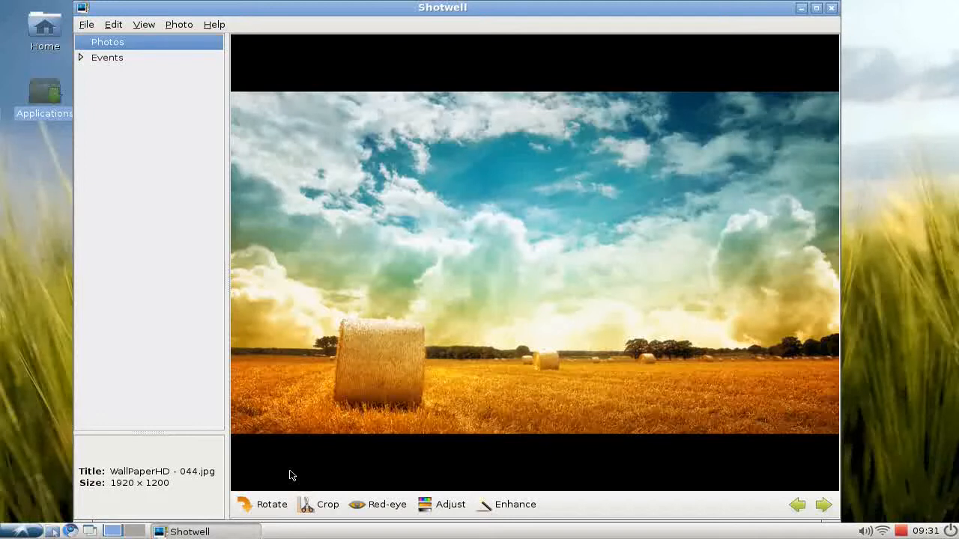
pyautogui.moveTo(318, 457)
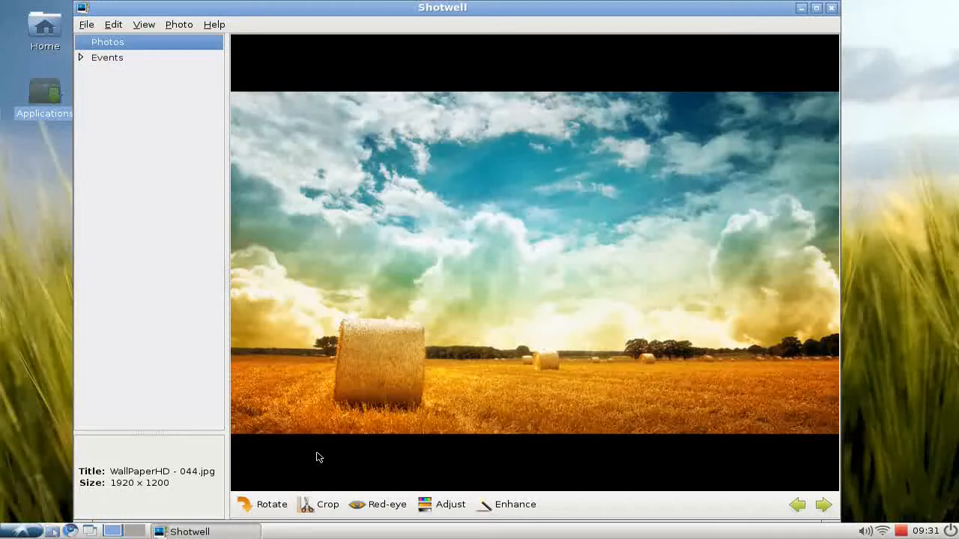
pyautogui.moveTo(431, 399)
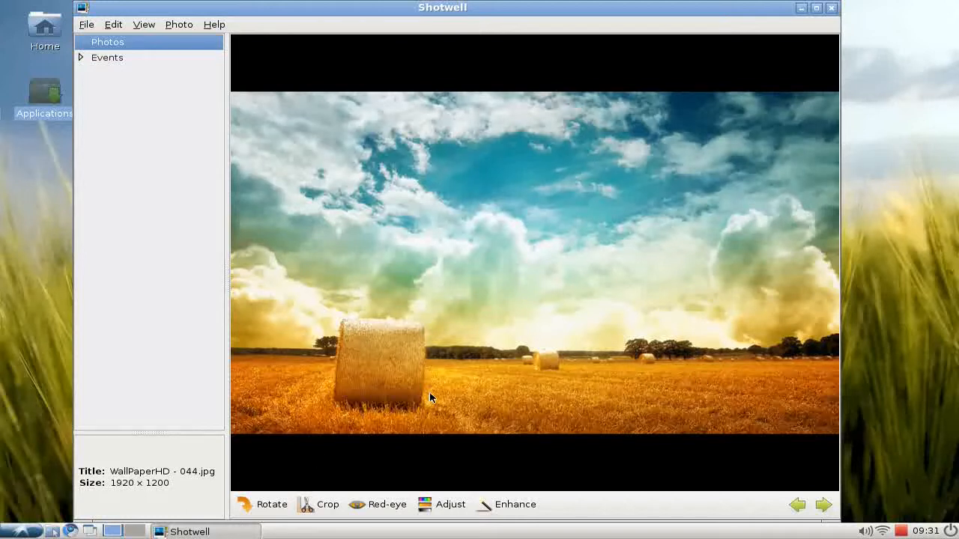
pyautogui.moveTo(384, 412)
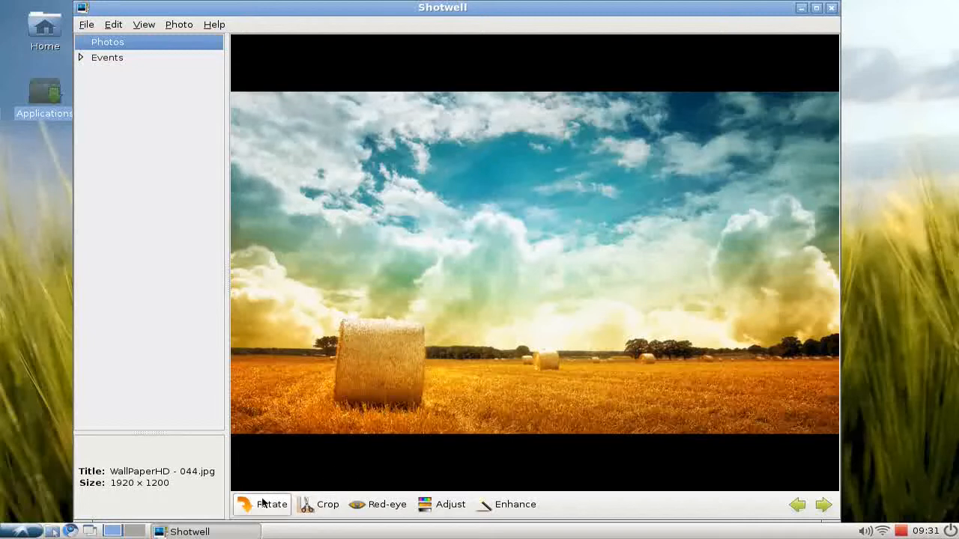
pyautogui.moveTo(257, 503)
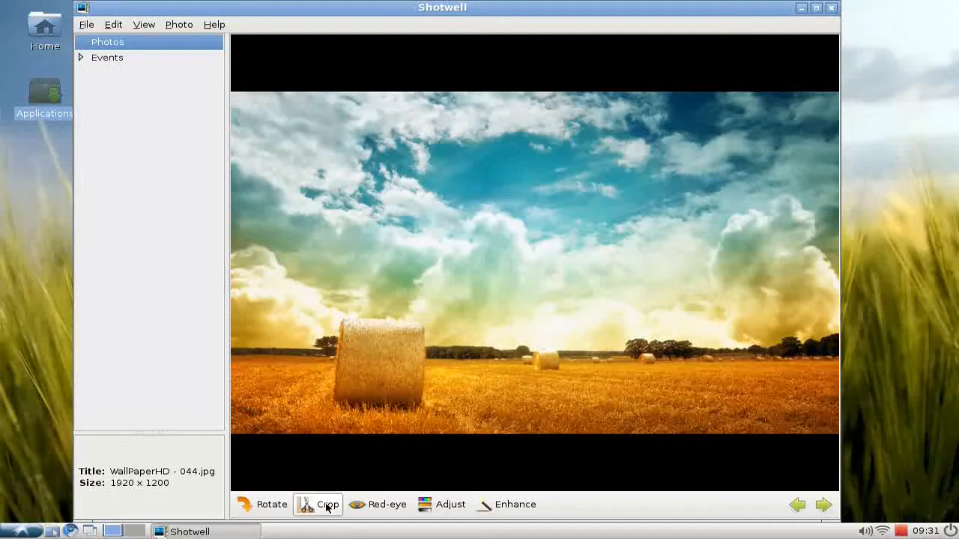
pyautogui.click(326, 505)
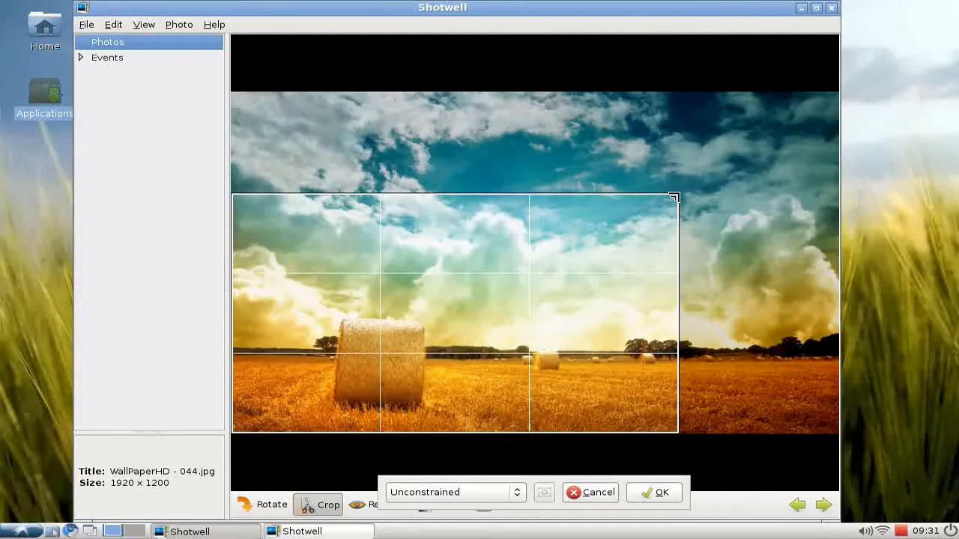
pyautogui.click(451, 491)
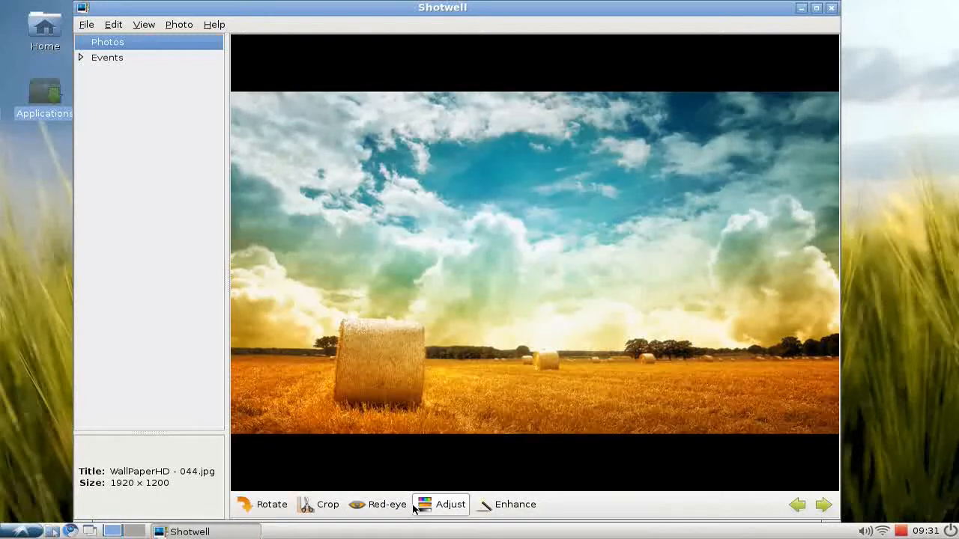
pyautogui.click(450, 504)
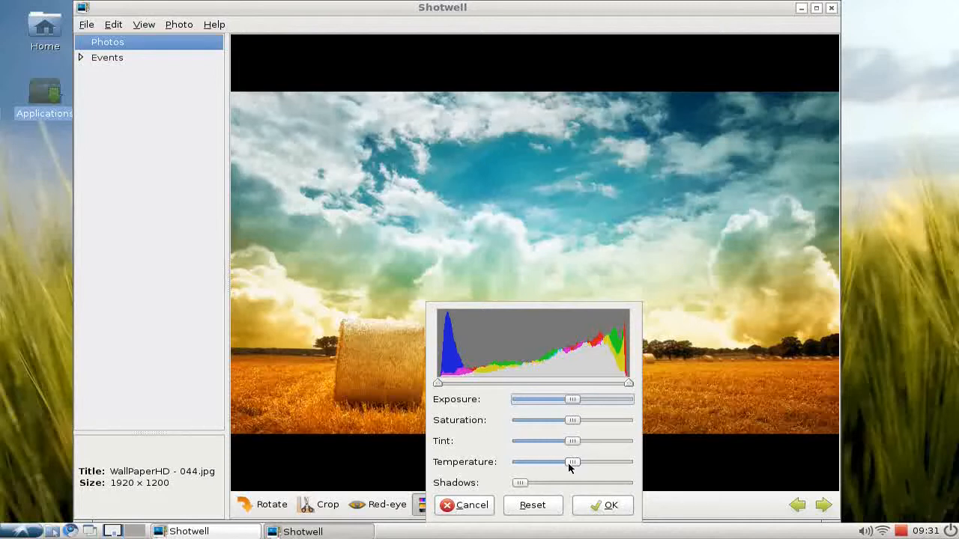
pyautogui.moveTo(582, 441)
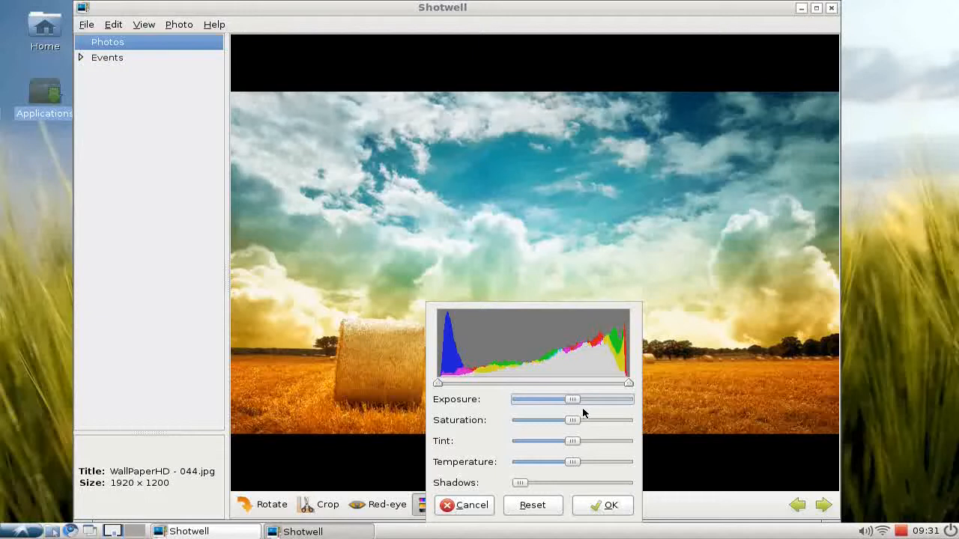
pyautogui.moveTo(628, 382); pyautogui.dragTo(608, 383)
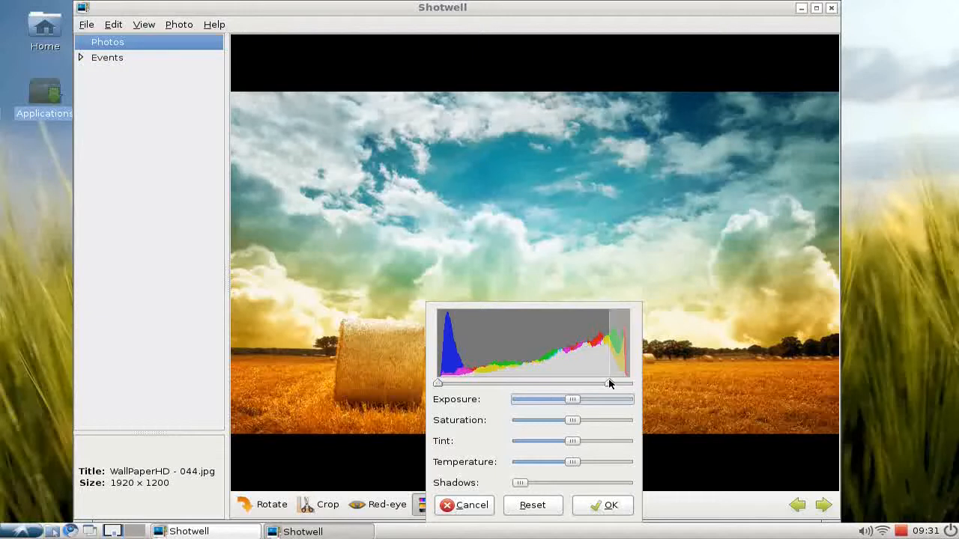
pyautogui.moveTo(611, 384); pyautogui.dragTo(603, 384)
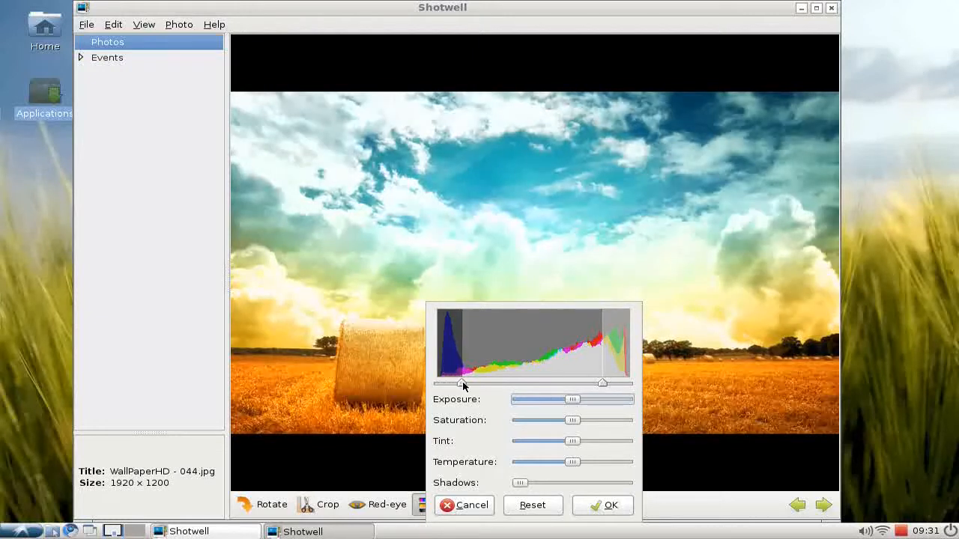
pyautogui.moveTo(440, 383); pyautogui.dragTo(478, 383)
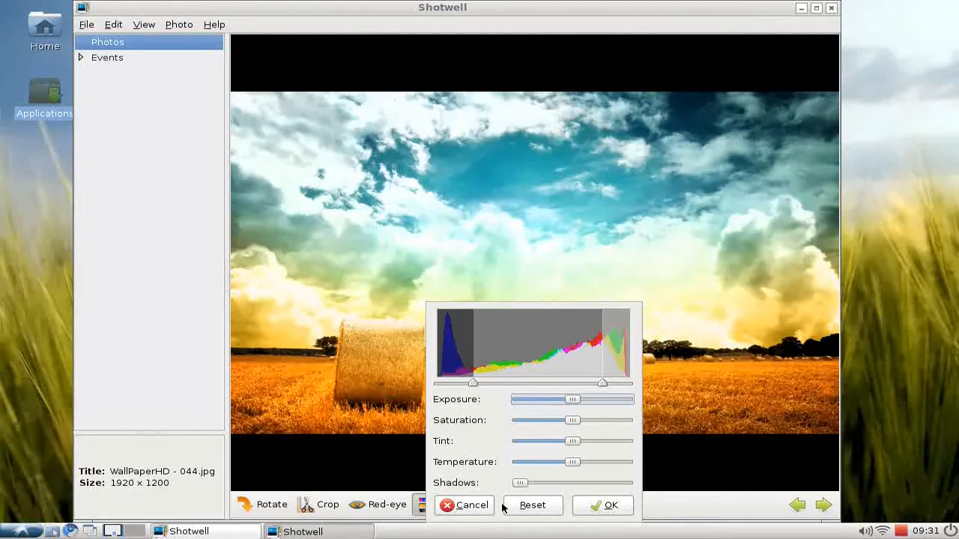
pyautogui.click(602, 505)
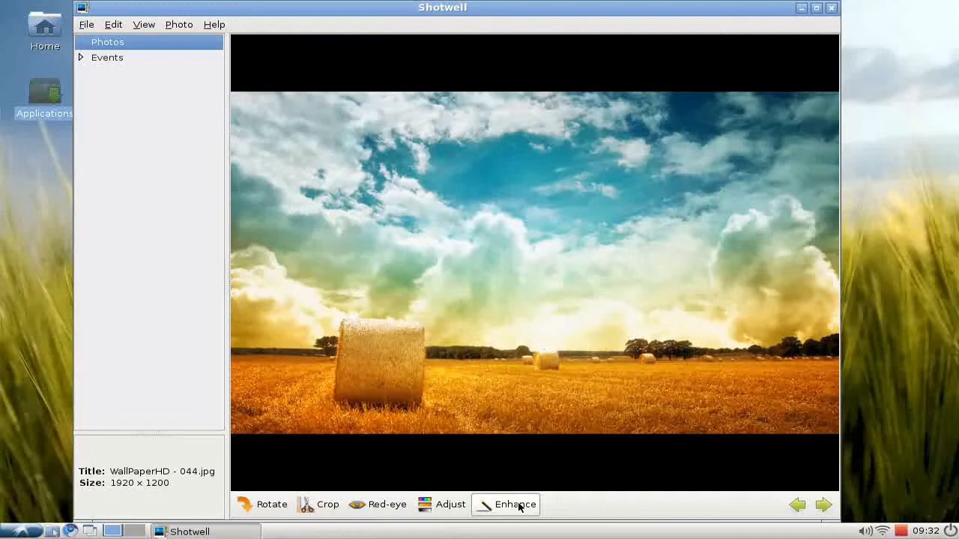
pyautogui.moveTo(518, 505)
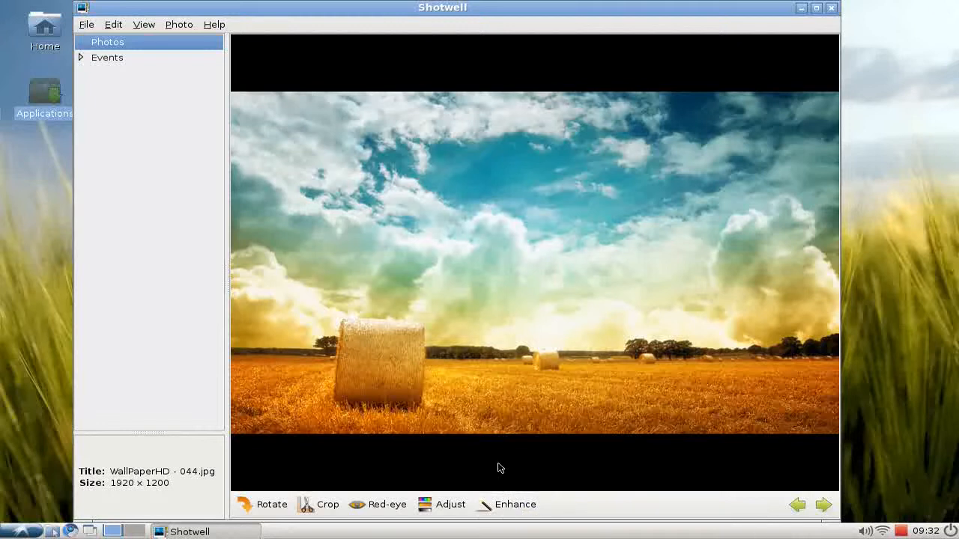
pyautogui.moveTo(533, 452)
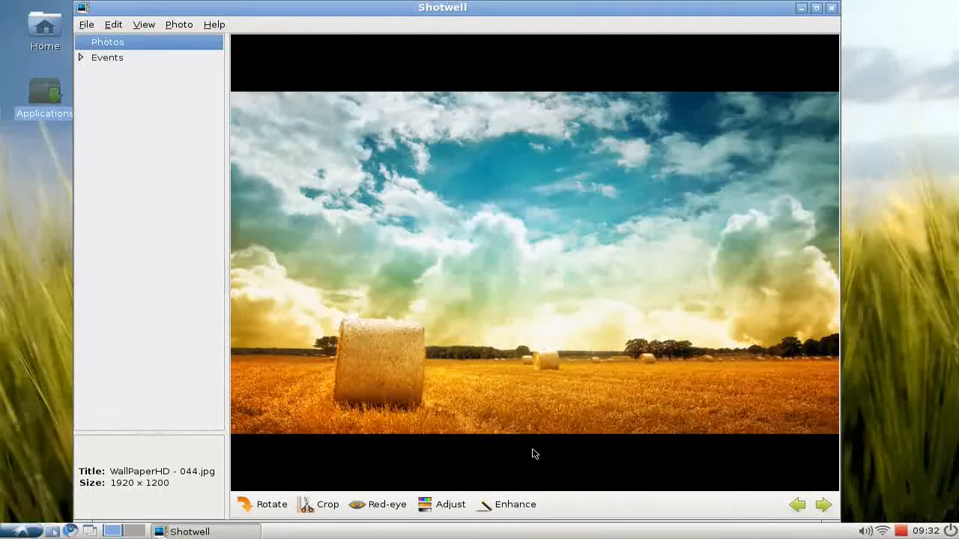
# Auto-enhance the hay-bale photo and review its tonal settings in Adjust without changes
pyautogui.click(516, 504)
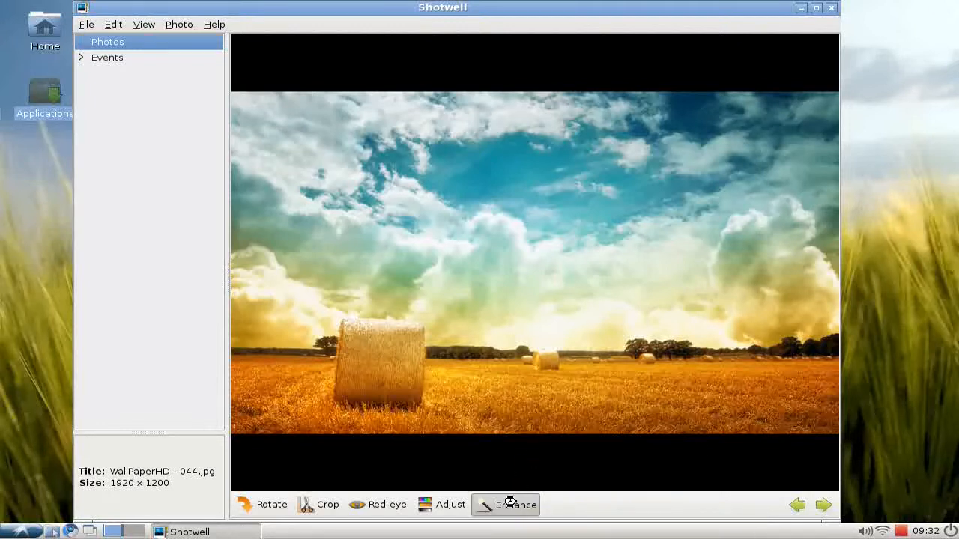
pyautogui.click(515, 505)
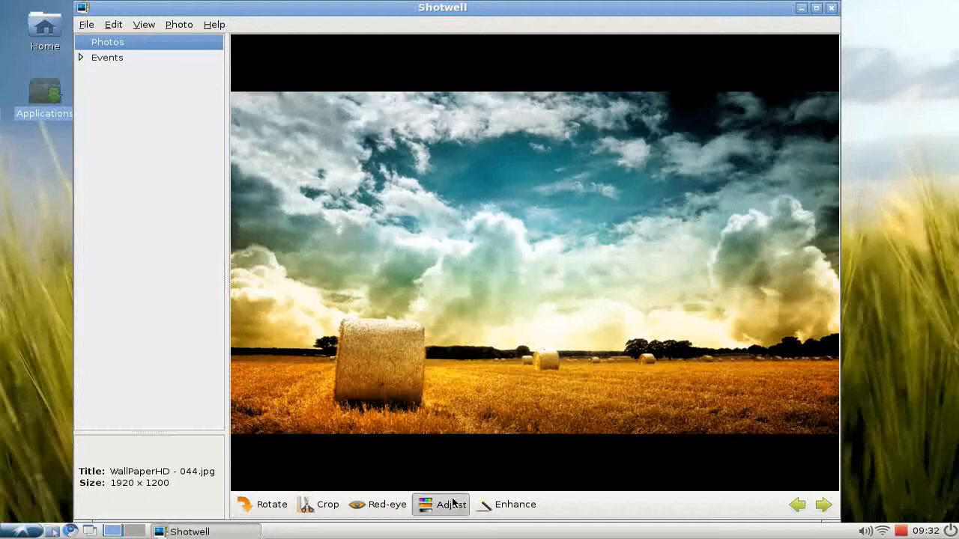
pyautogui.click(449, 505)
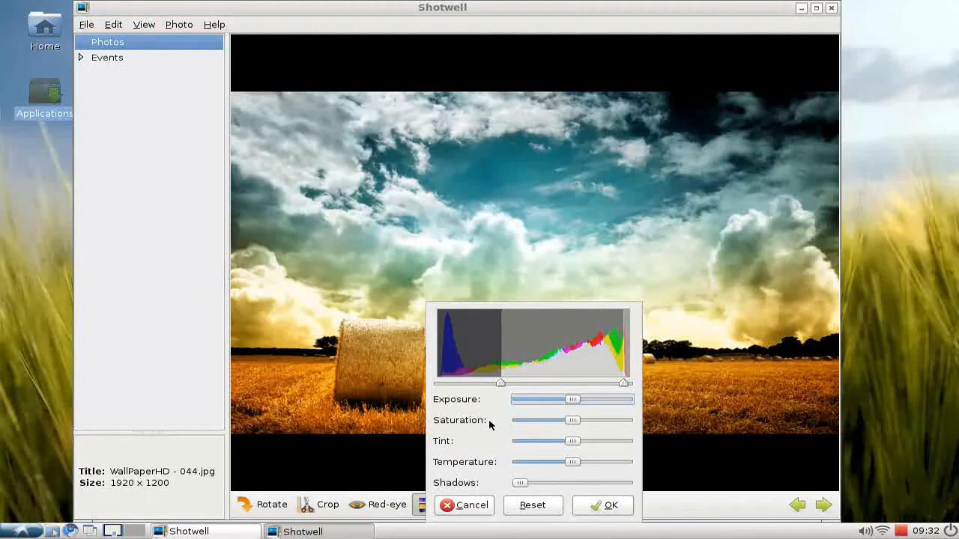
pyautogui.click(533, 505)
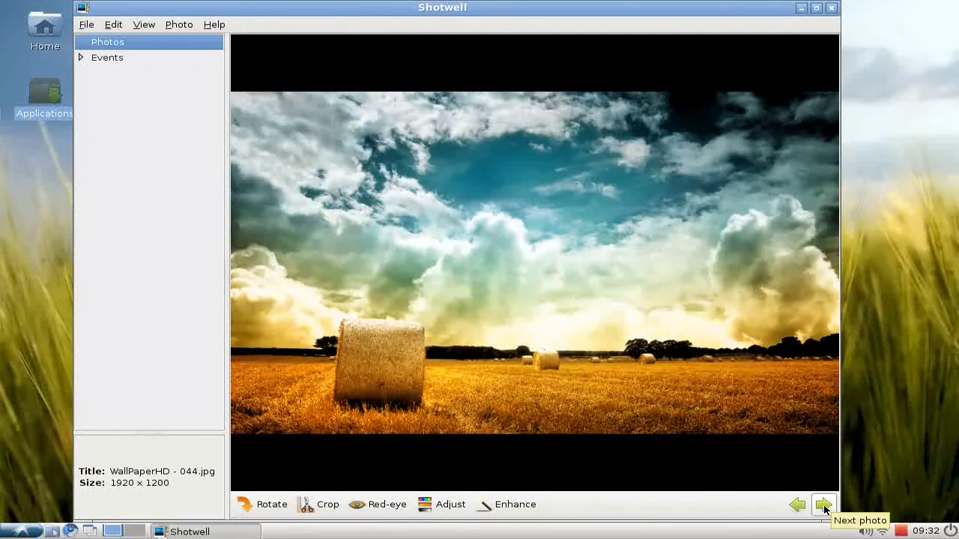
# Step to the next wallpaper, then go back to the library grid
pyautogui.click(824, 503)
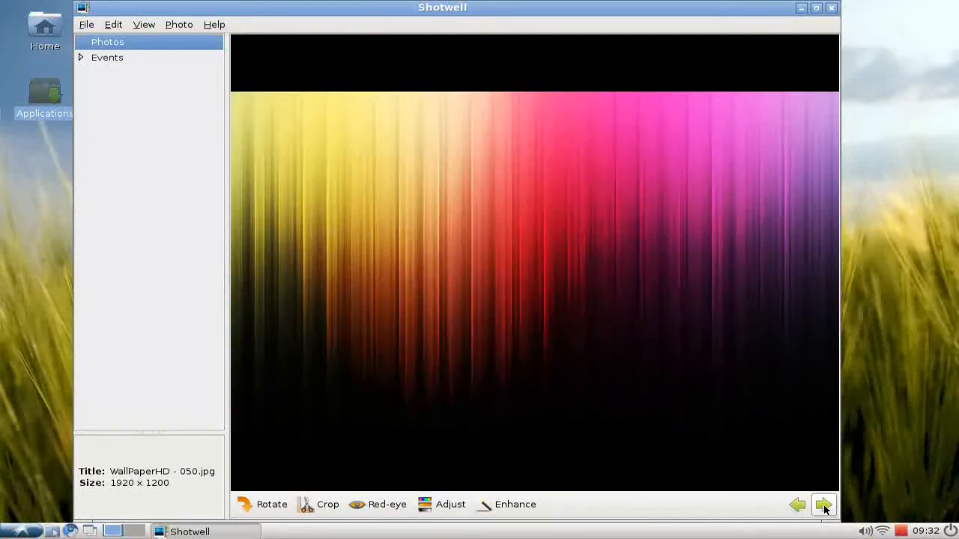
pyautogui.click(824, 503)
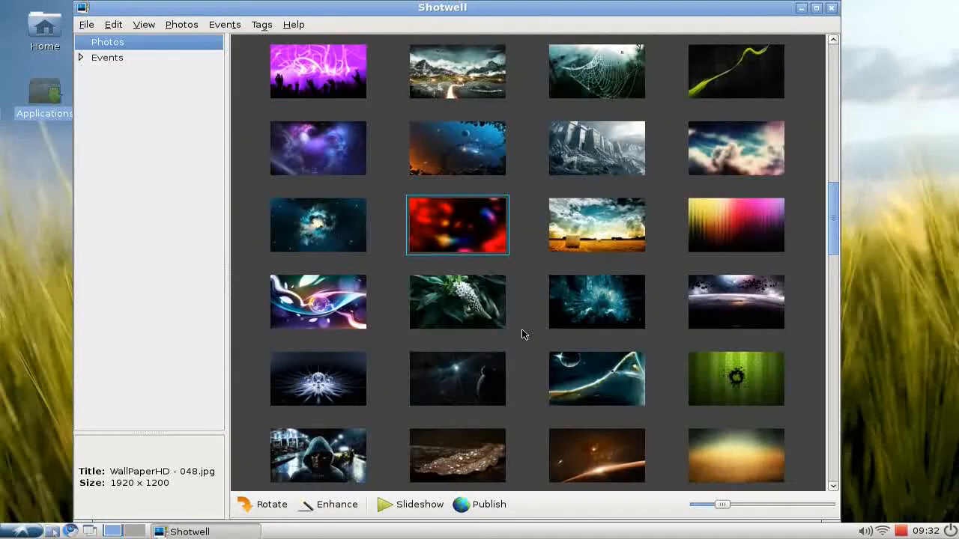
pyautogui.moveTo(857, 213)
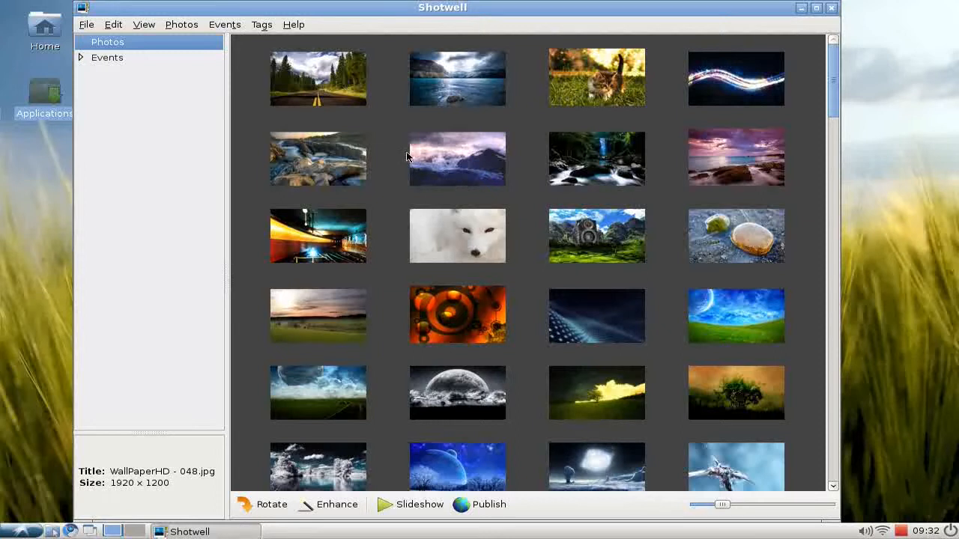
pyautogui.moveTo(204, 90)
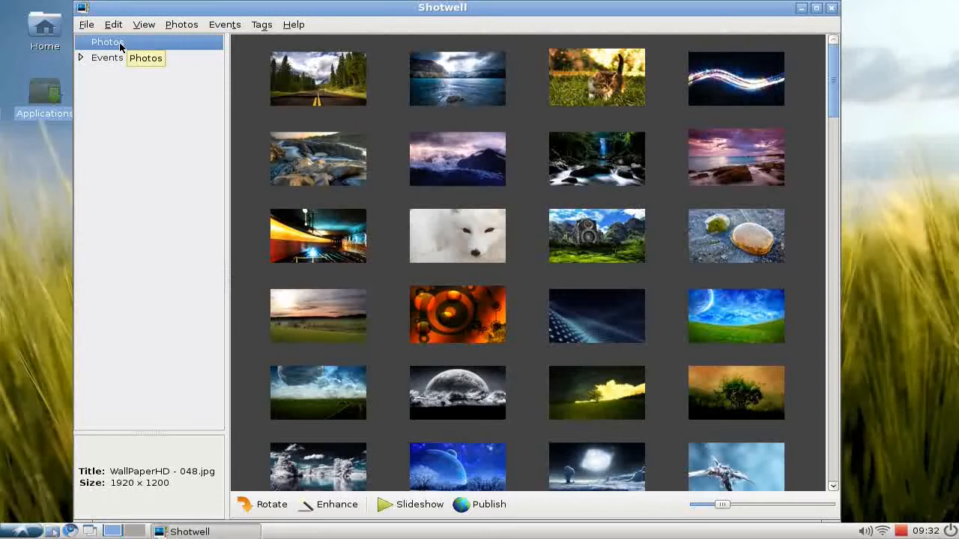
# Switch to Events view and scroll through all 13 events back to 2005
pyautogui.click(107, 57)
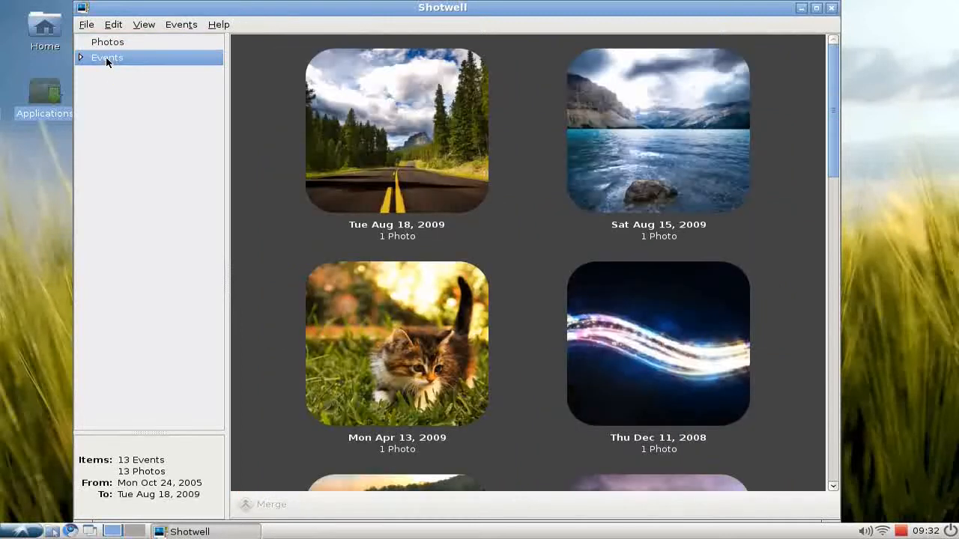
pyautogui.moveTo(483, 224)
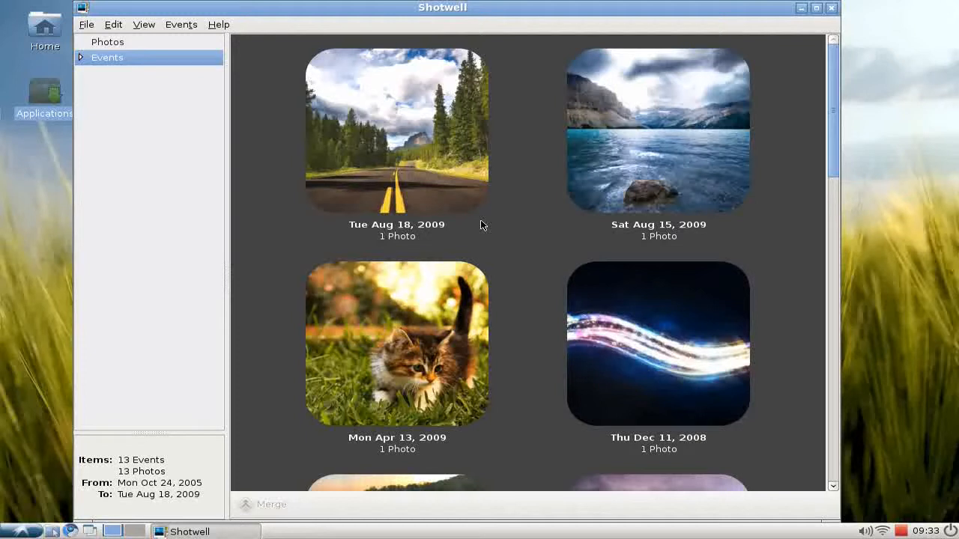
pyautogui.moveTo(588, 231)
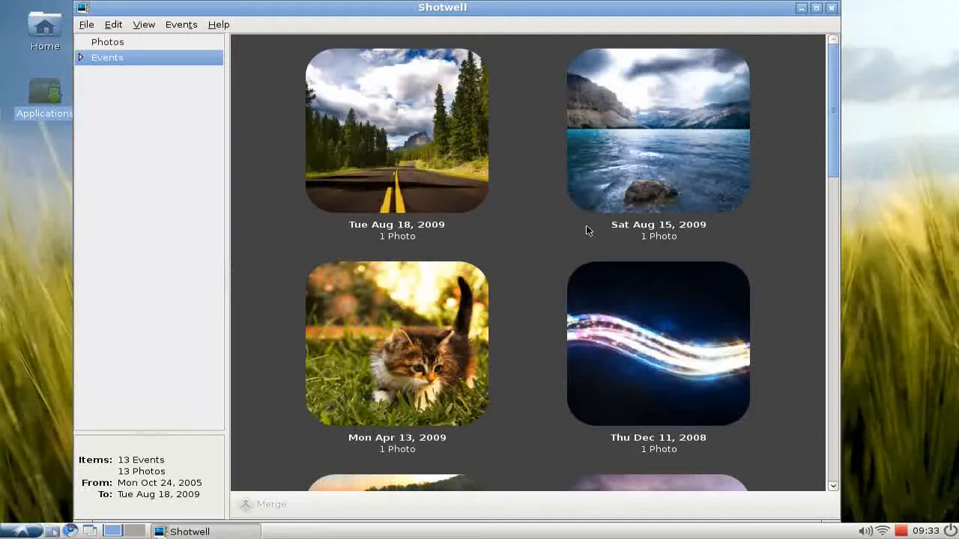
pyautogui.scroll(-3)
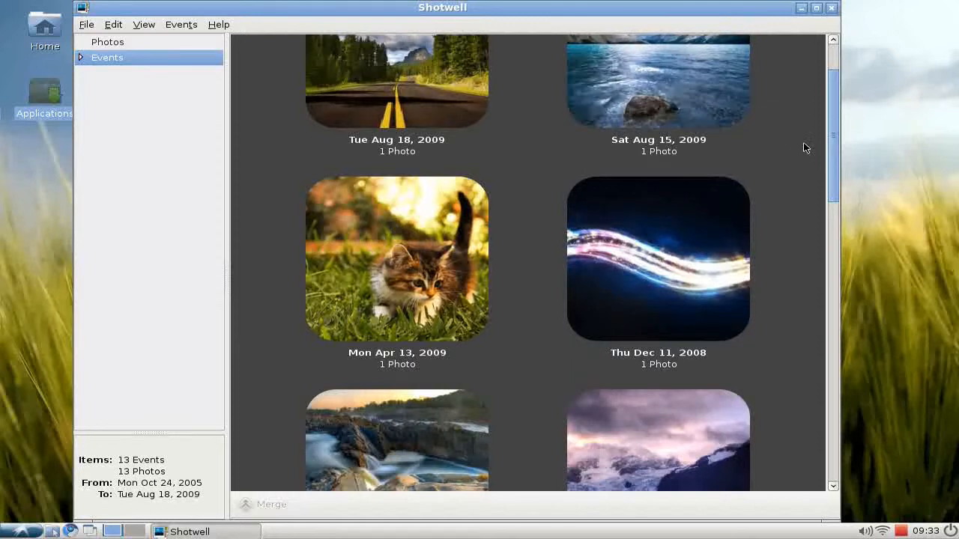
pyautogui.scroll(-3)
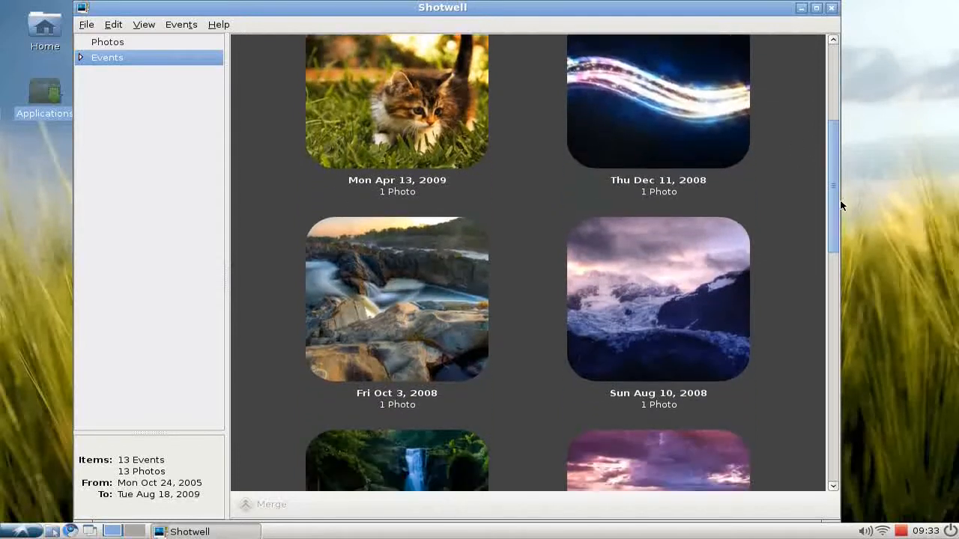
pyautogui.scroll(-3)
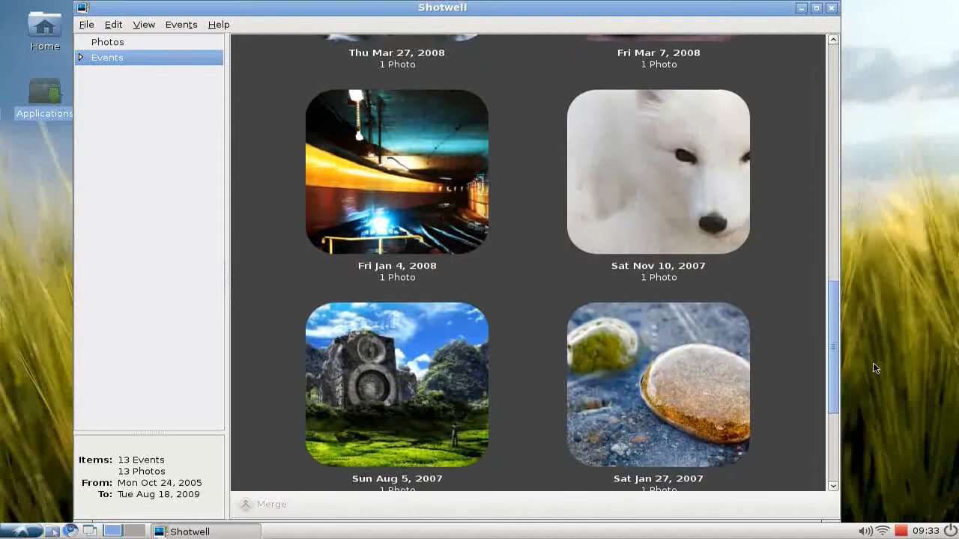
pyautogui.scroll(-3)
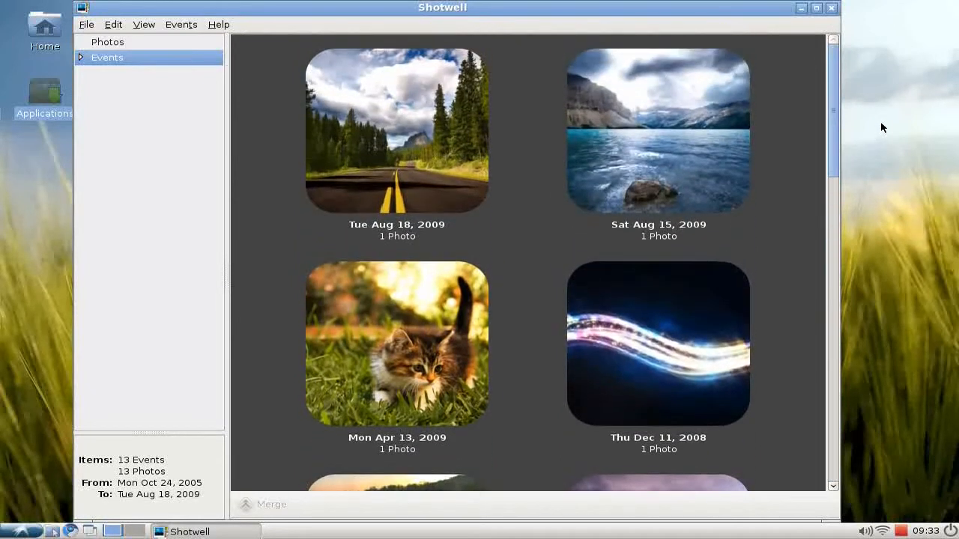
pyautogui.moveTo(567, 230)
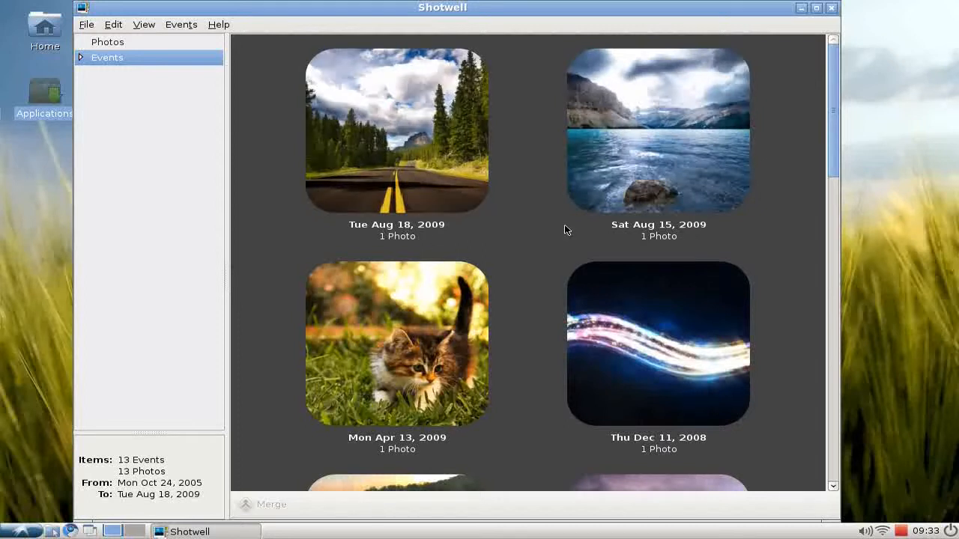
pyautogui.moveTo(833, 177)
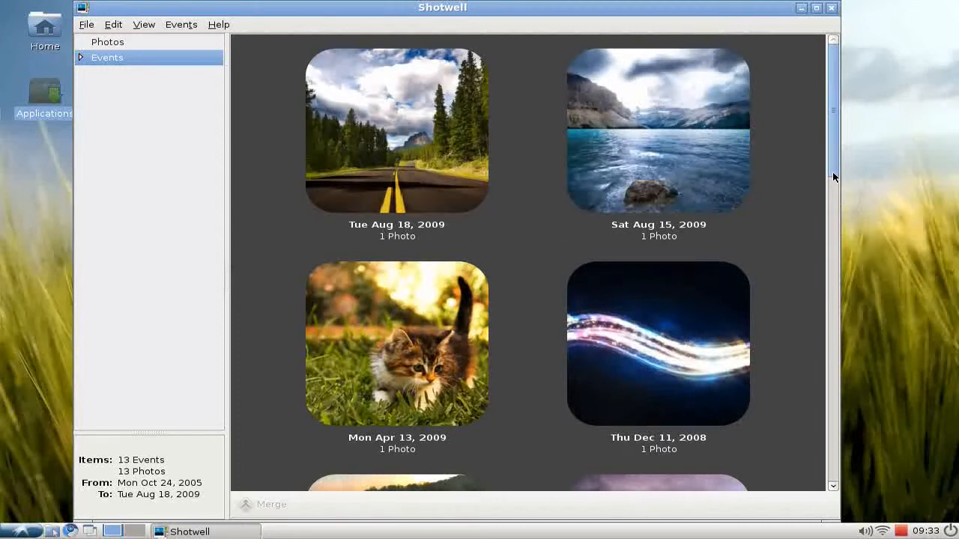
pyautogui.scroll(-3)
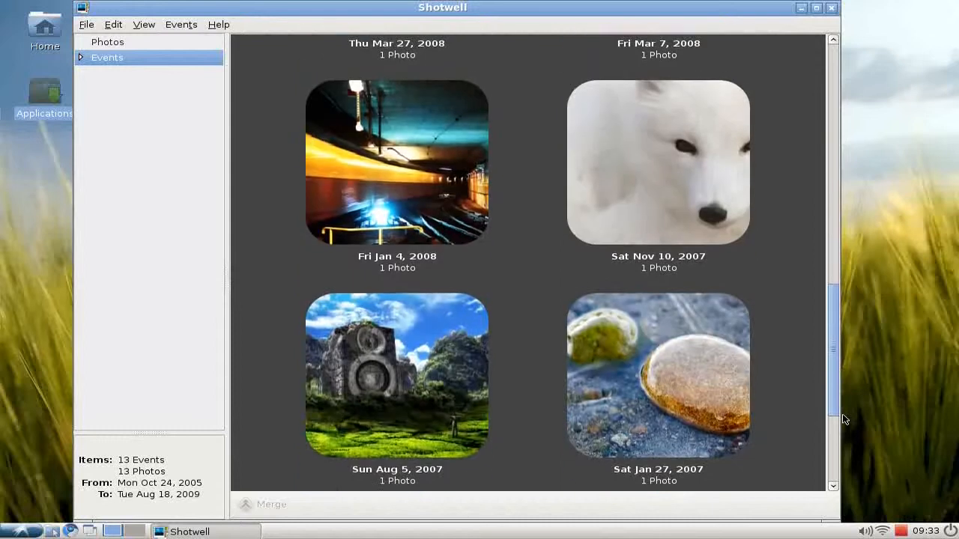
pyautogui.scroll(-3)
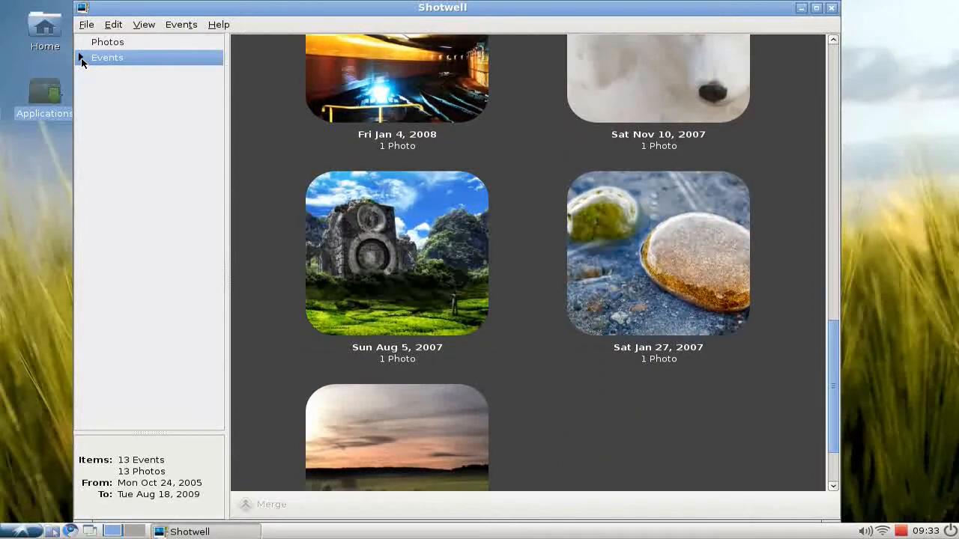
pyautogui.moveTo(118, 46)
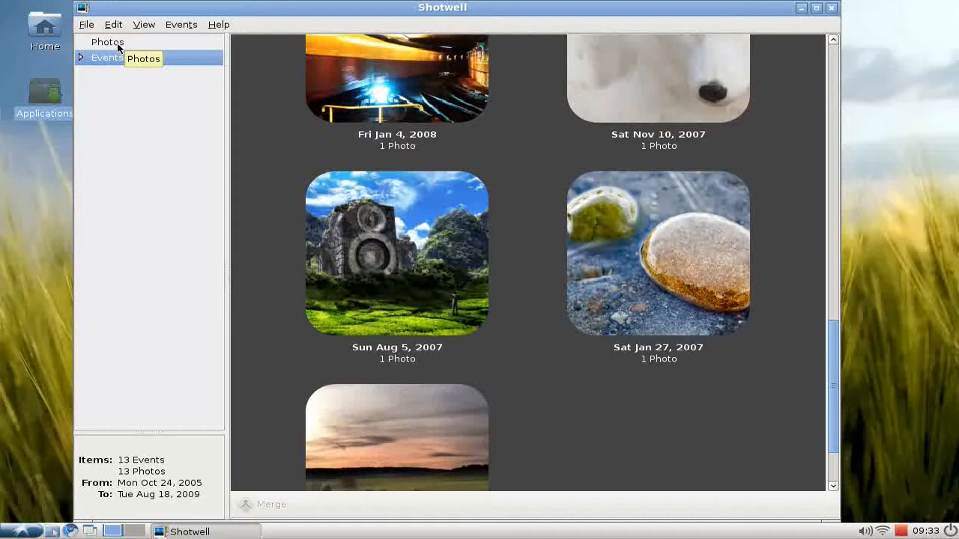
# Show all 140 photos and add the white fox wallpaper to the selection
pyautogui.click(108, 42)
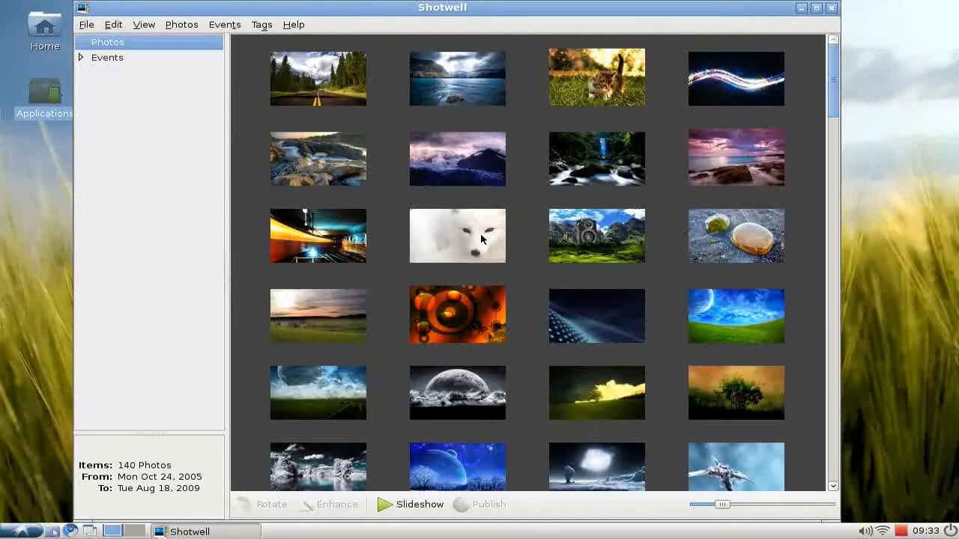
pyautogui.click(457, 235)
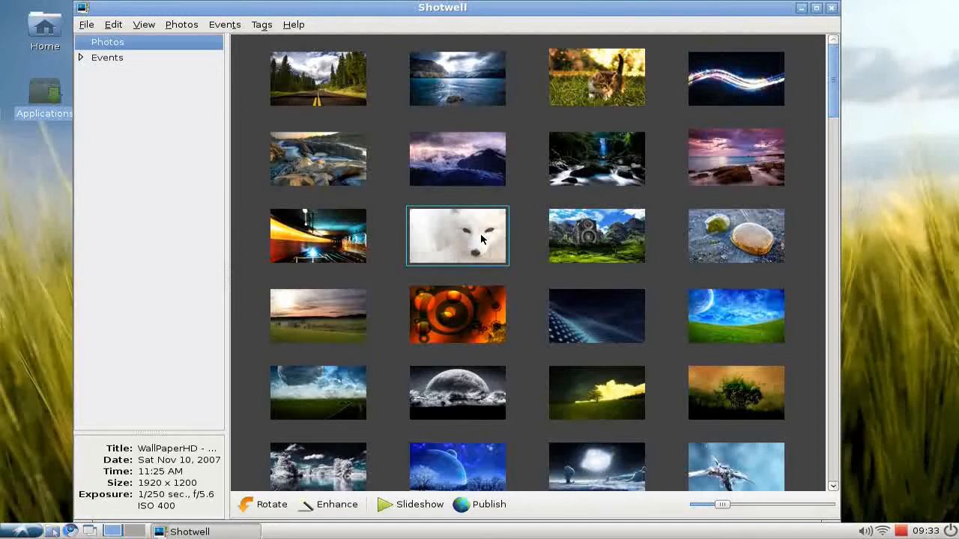
pyautogui.moveTo(577, 88)
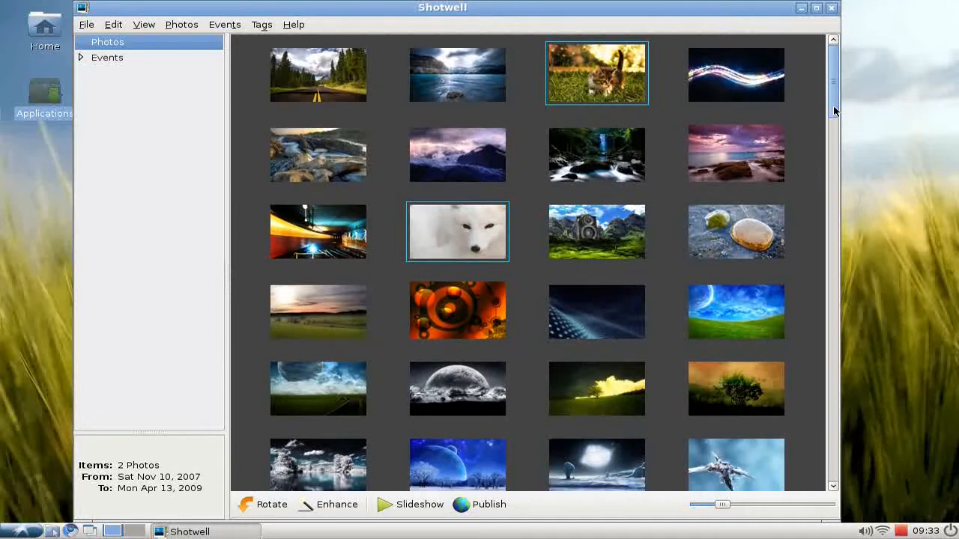
pyautogui.scroll(-3)
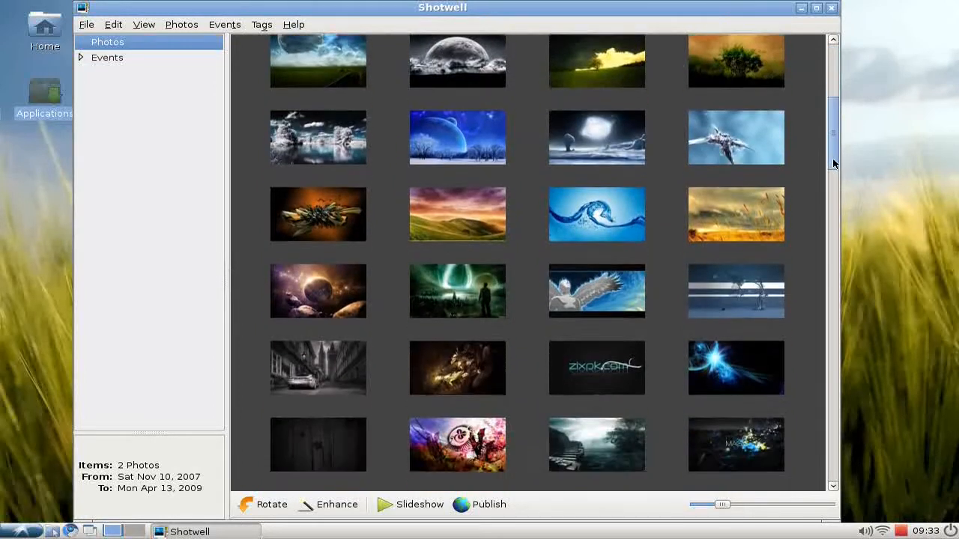
pyautogui.scroll(-3)
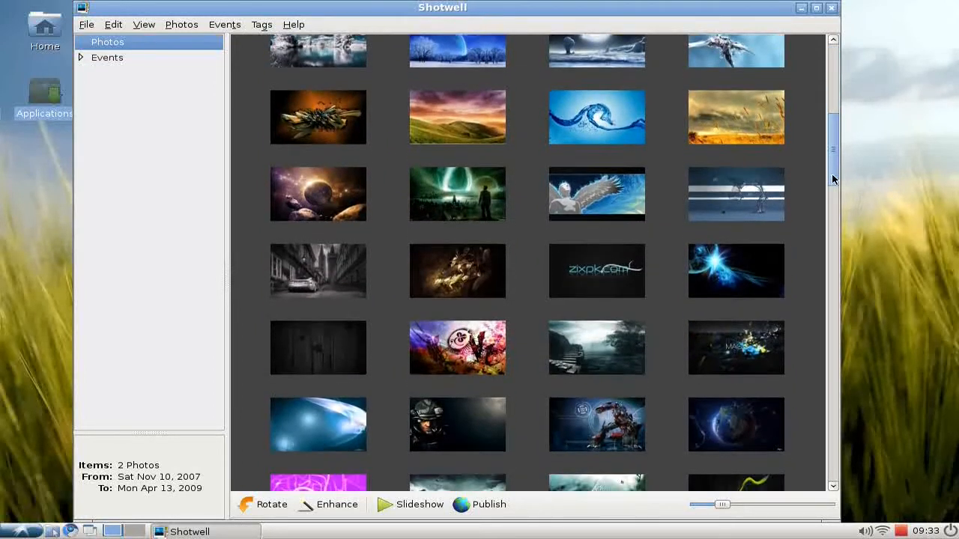
pyautogui.scroll(-3)
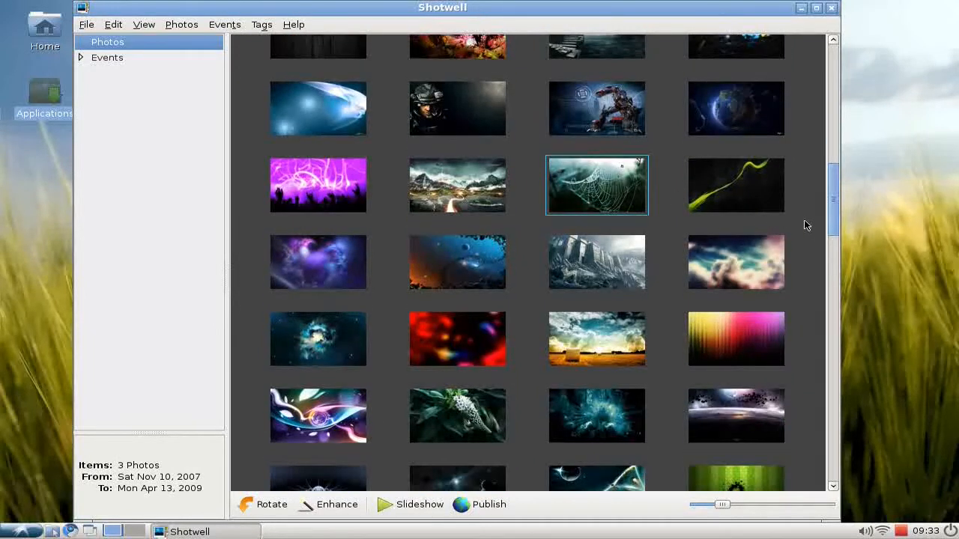
pyautogui.scroll(-3)
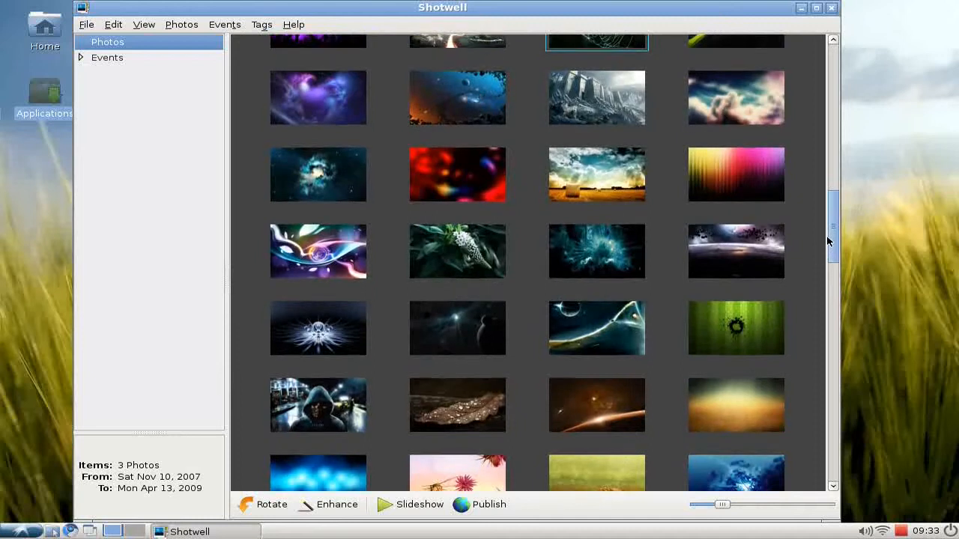
# Reach the end of the library and add the zebra wallpaper to the selection
pyautogui.scroll(-3)
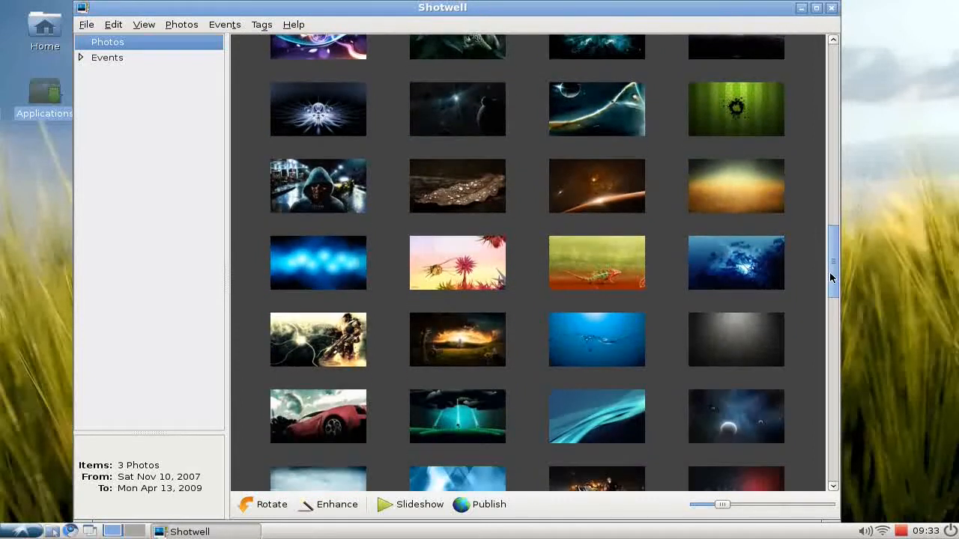
pyautogui.scroll(-3)
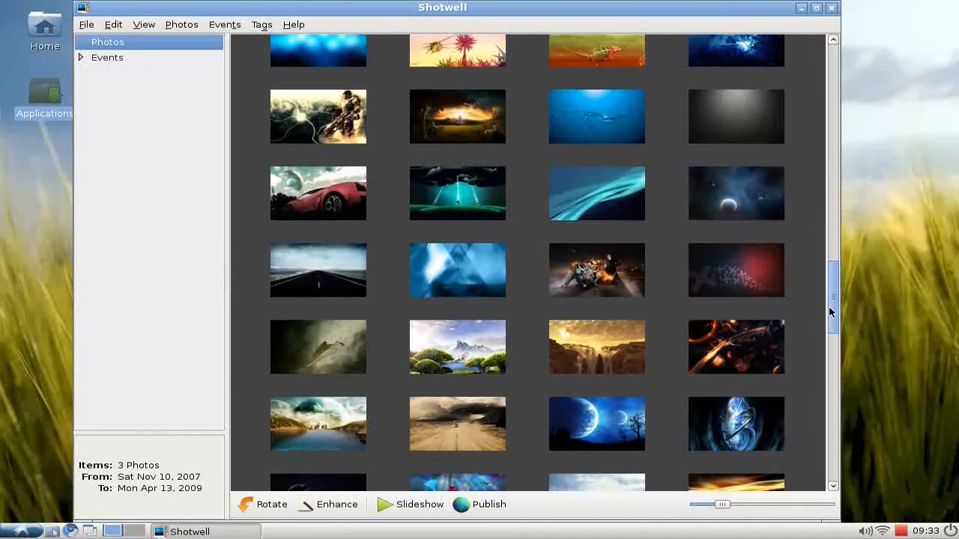
pyautogui.scroll(-3)
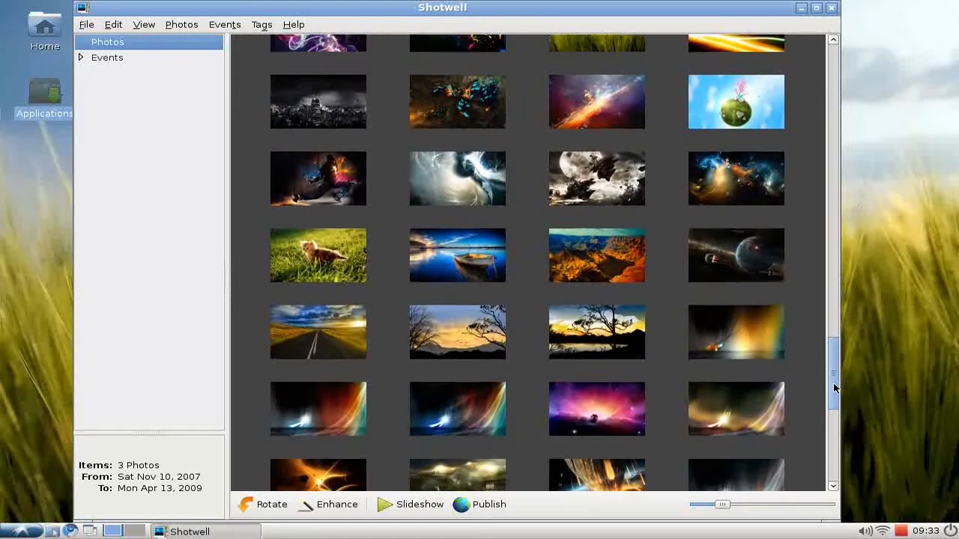
pyautogui.scroll(-3)
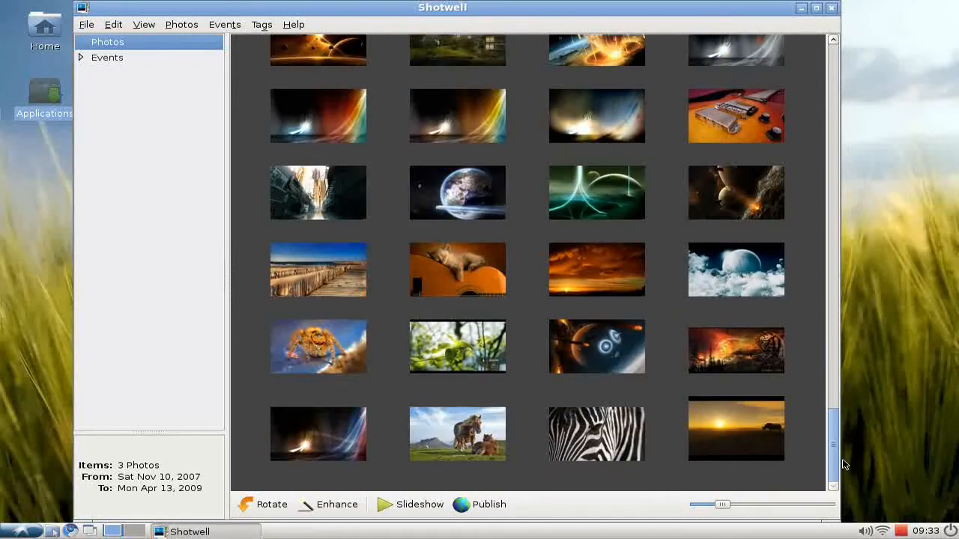
pyautogui.click(597, 435)
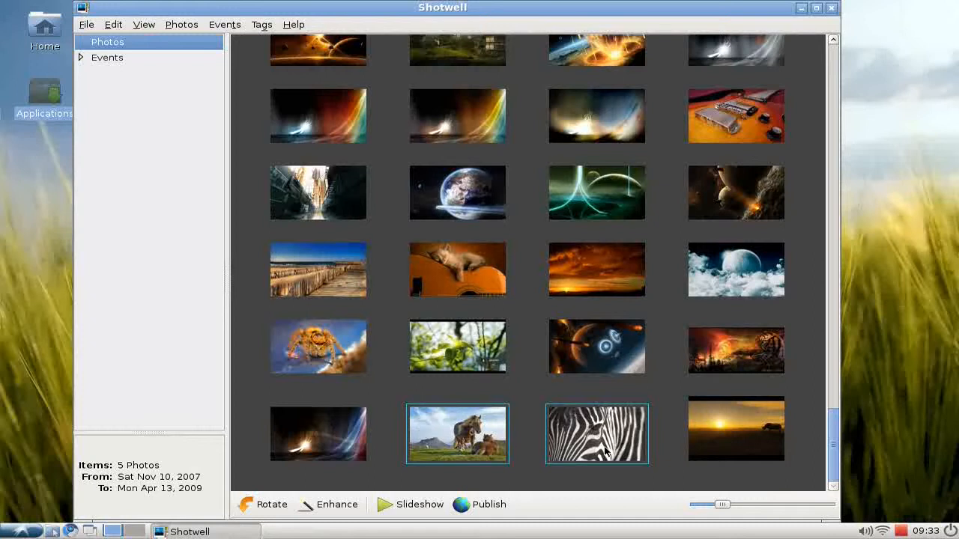
# Add the tag 'animal' to the five selected photos and view the photos carrying that tag
pyautogui.rightClick(596, 442)
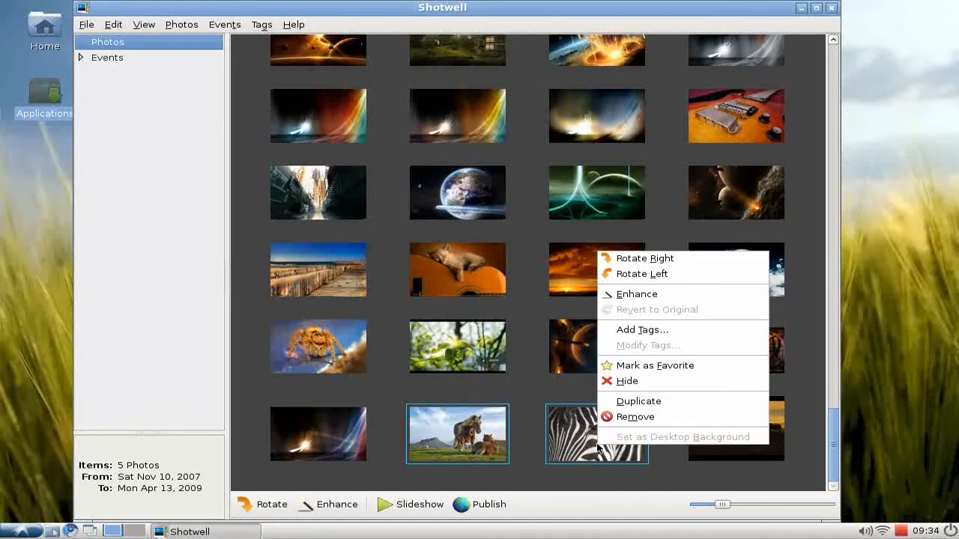
pyautogui.moveTo(659, 330)
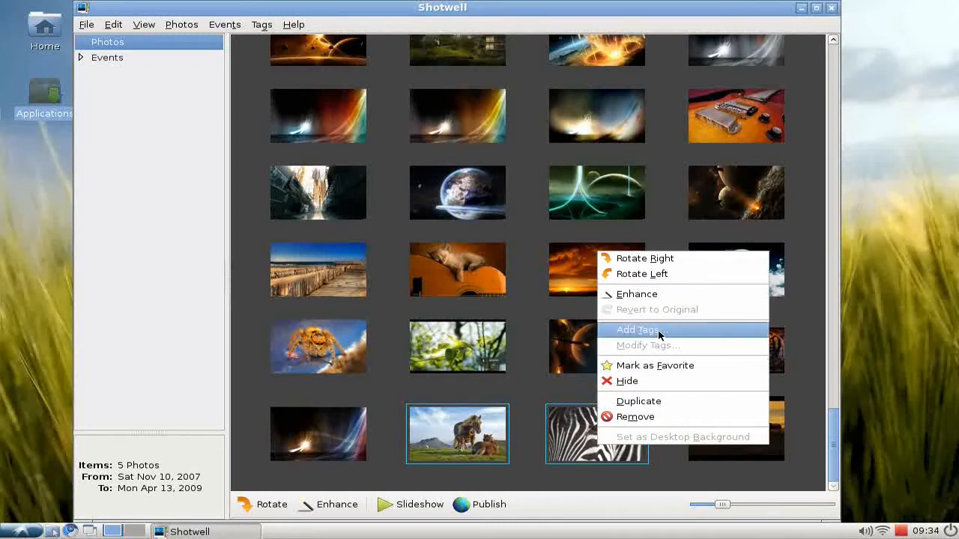
pyautogui.click(638, 330)
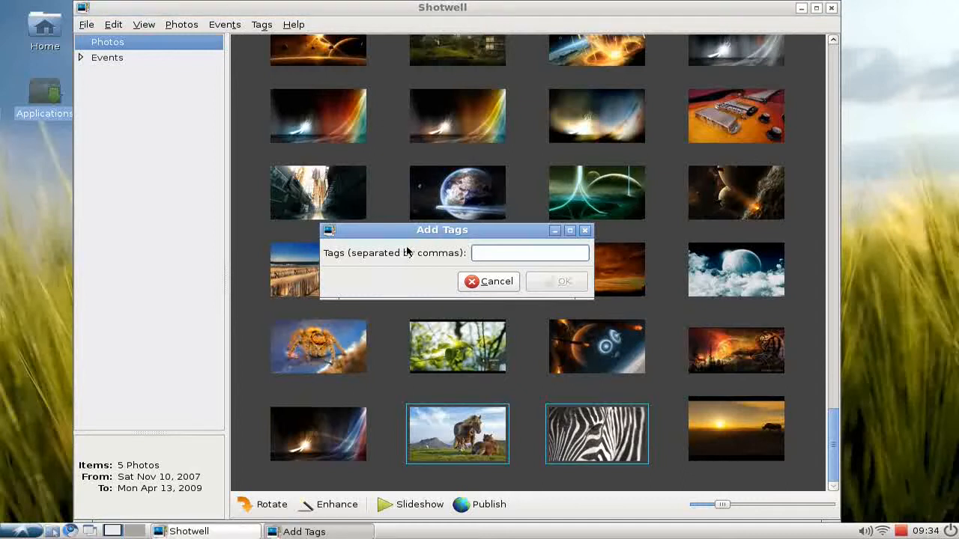
pyautogui.moveTo(436, 261)
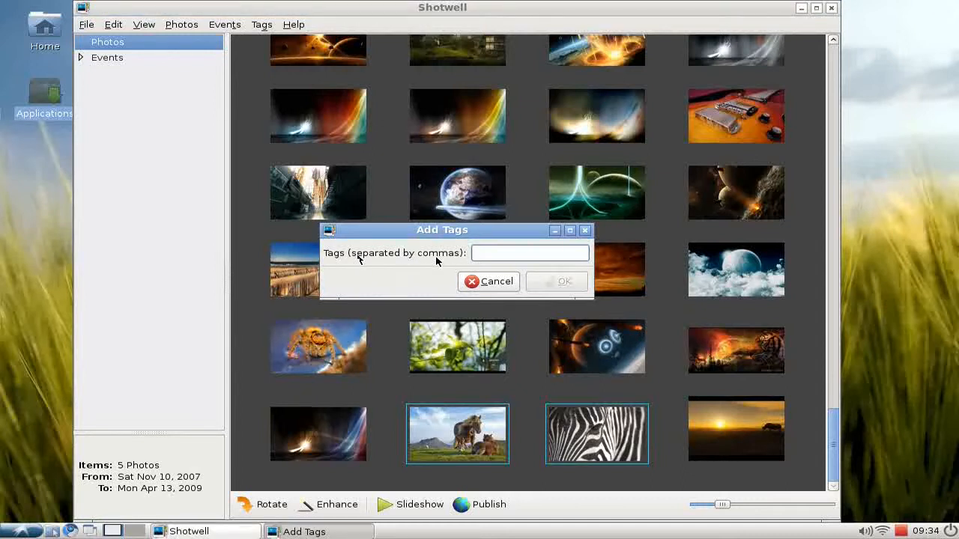
pyautogui.write('a')
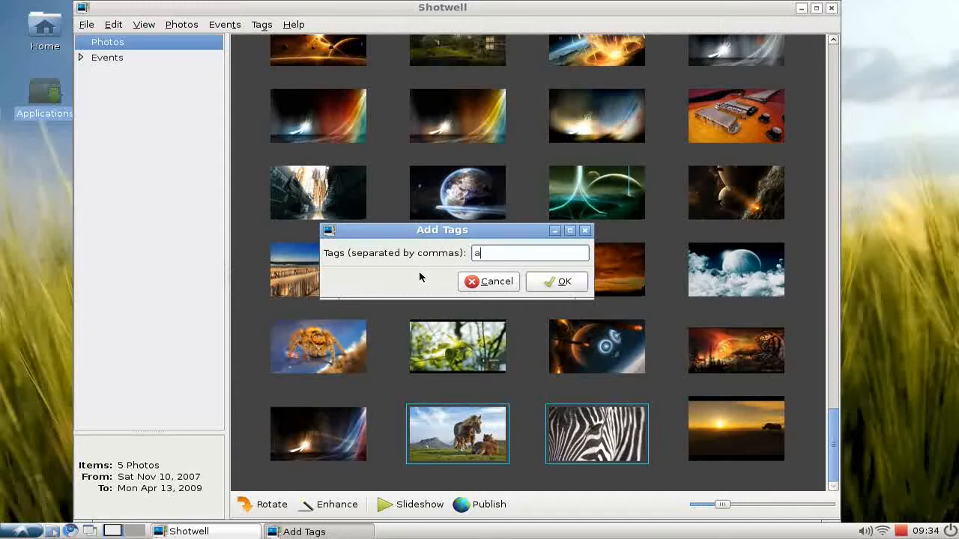
pyautogui.write('nimal')
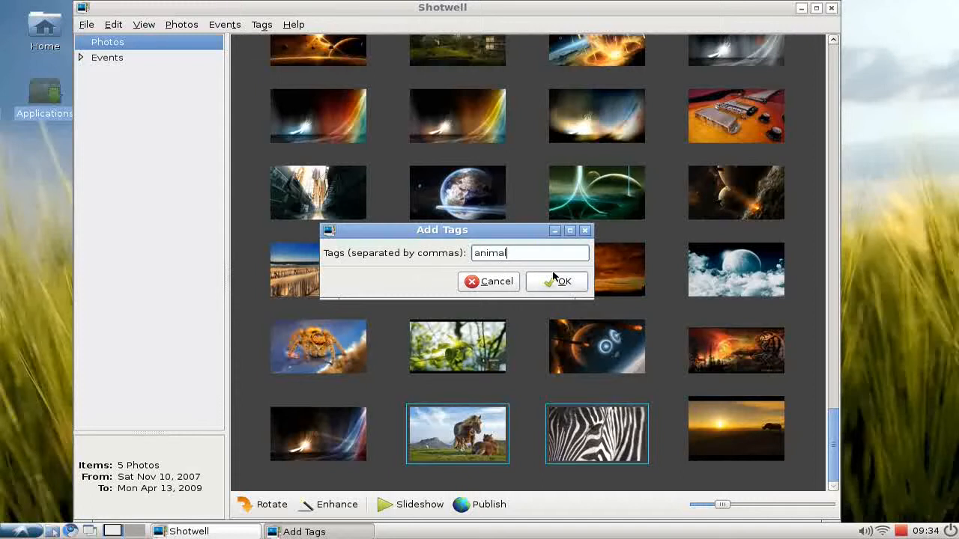
pyautogui.click(564, 282)
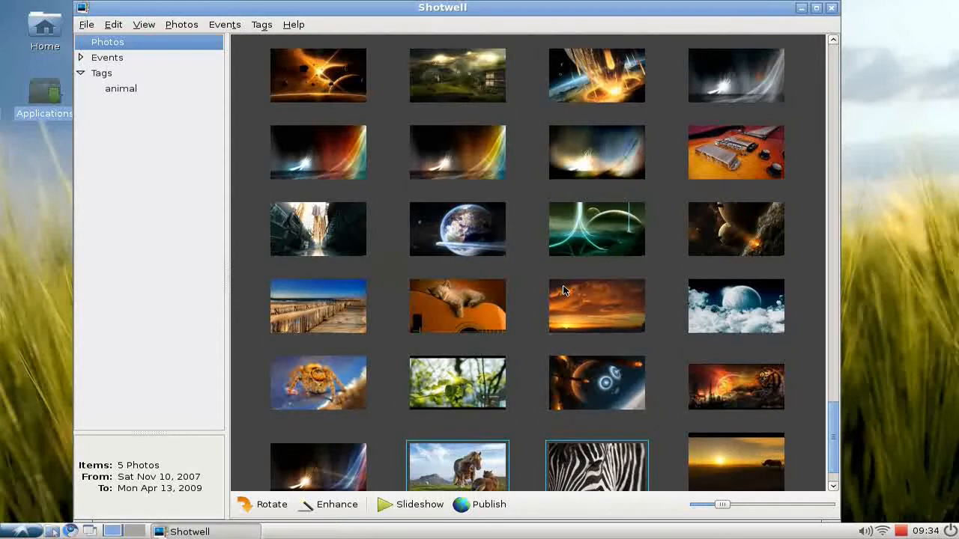
pyautogui.moveTo(126, 84)
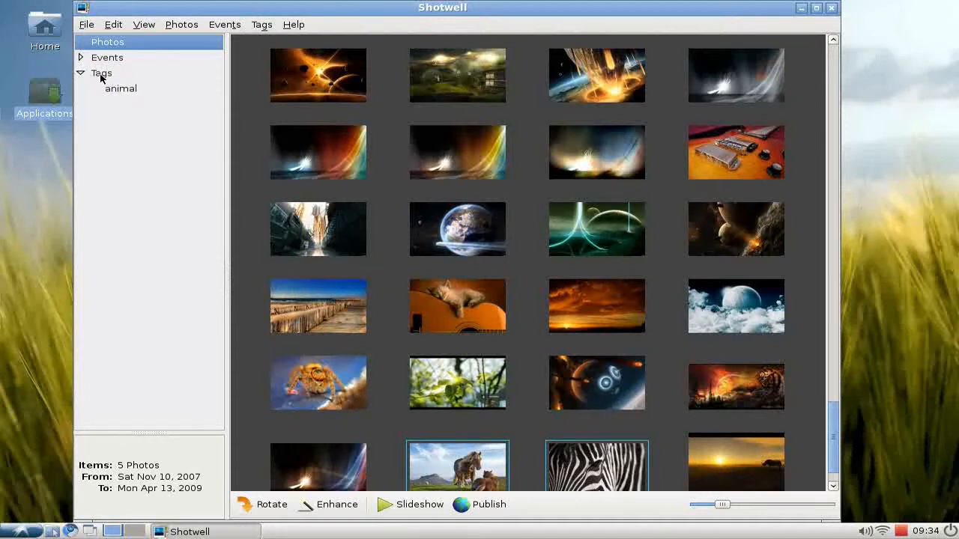
pyautogui.moveTo(122, 95)
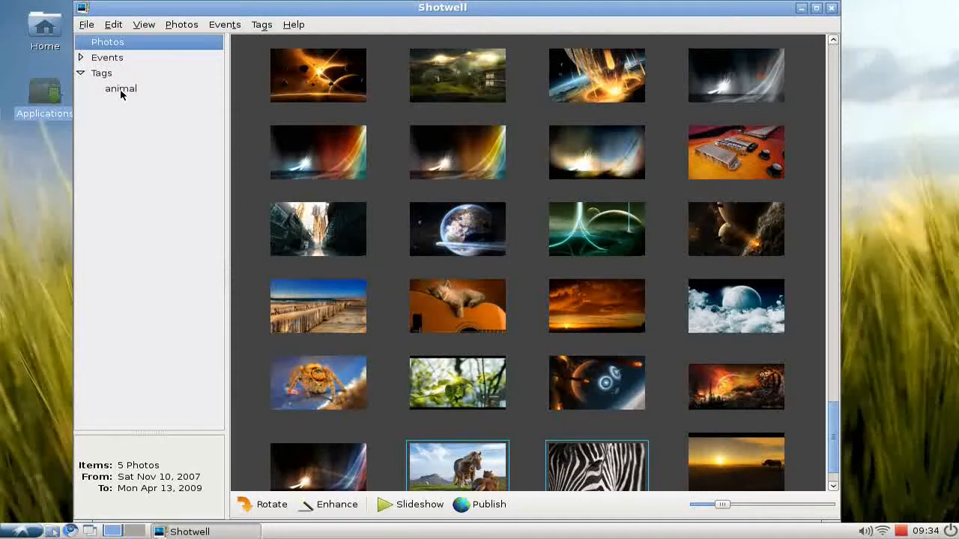
pyautogui.click(120, 88)
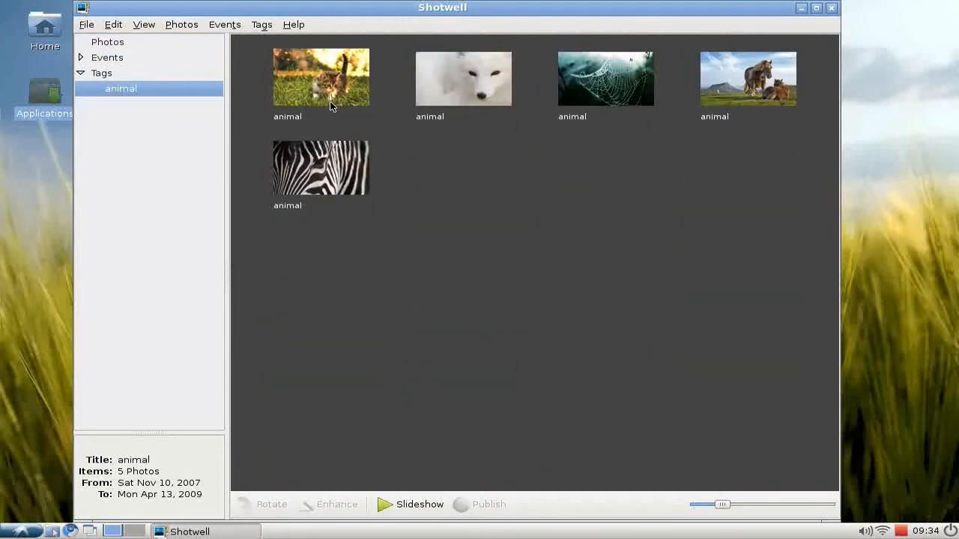
# Look at the kitten, spider web and zebra photos under the animal tag, then return to all Photos
pyautogui.click(320, 78)
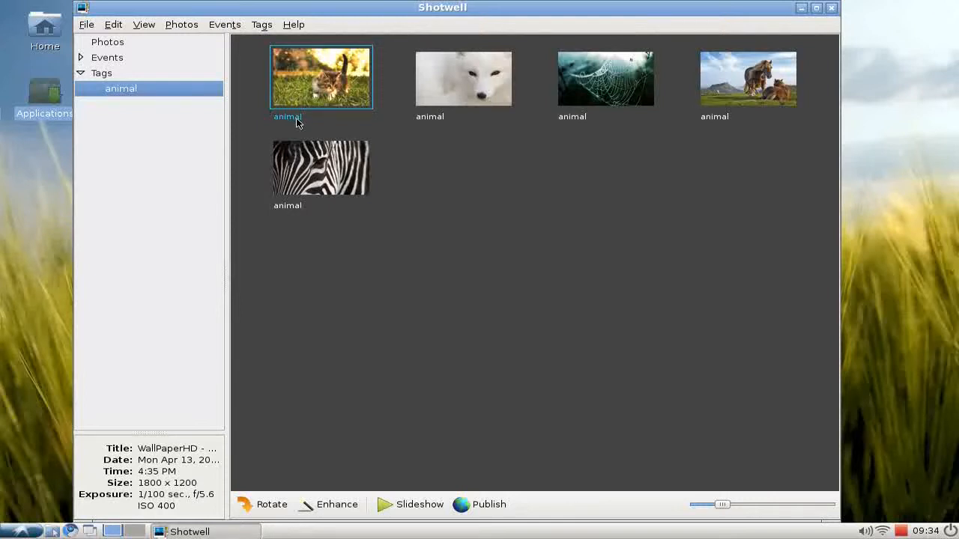
pyautogui.click(605, 78)
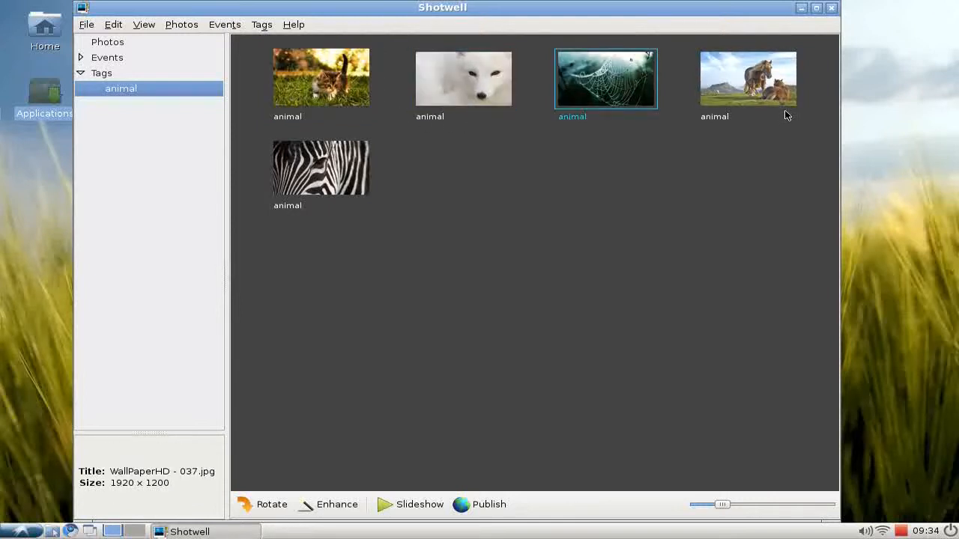
pyautogui.click(320, 168)
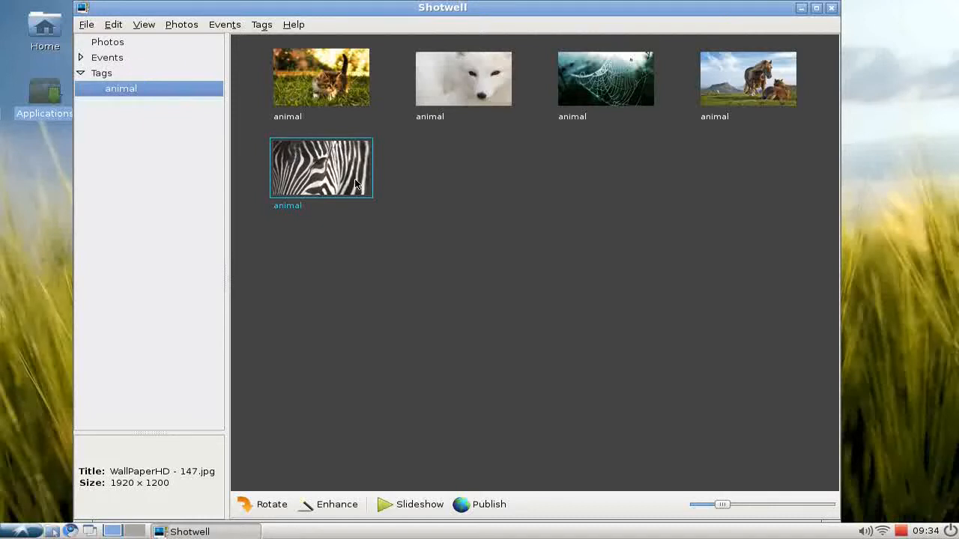
pyautogui.moveTo(321, 178)
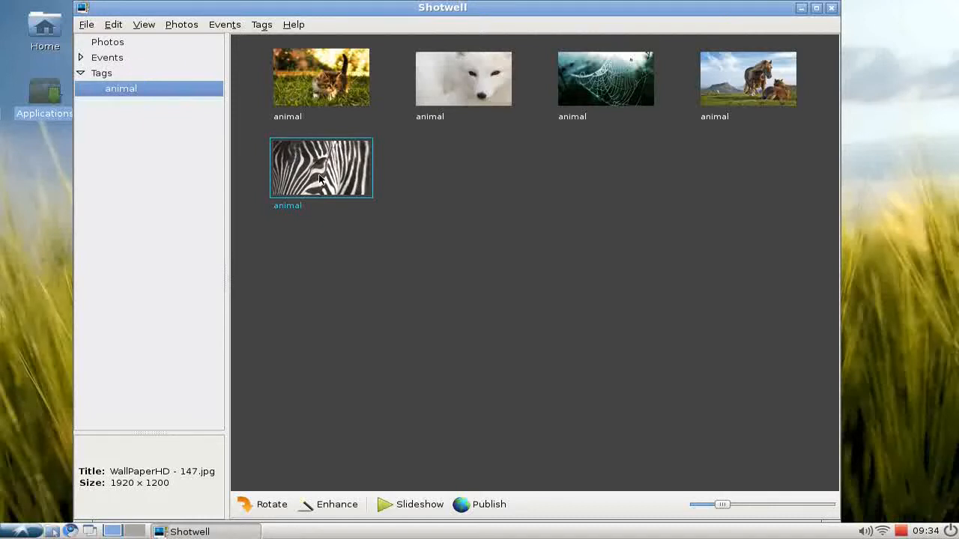
pyautogui.click(107, 42)
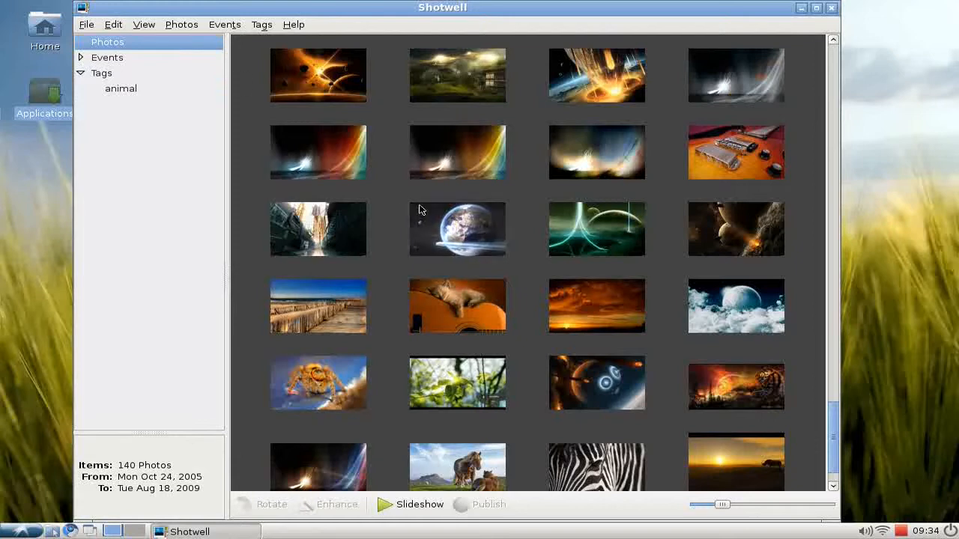
# Bring up the photo actions for the spider web wallpaper WallPaperHD - 037.jpg
pyautogui.scroll(-3)
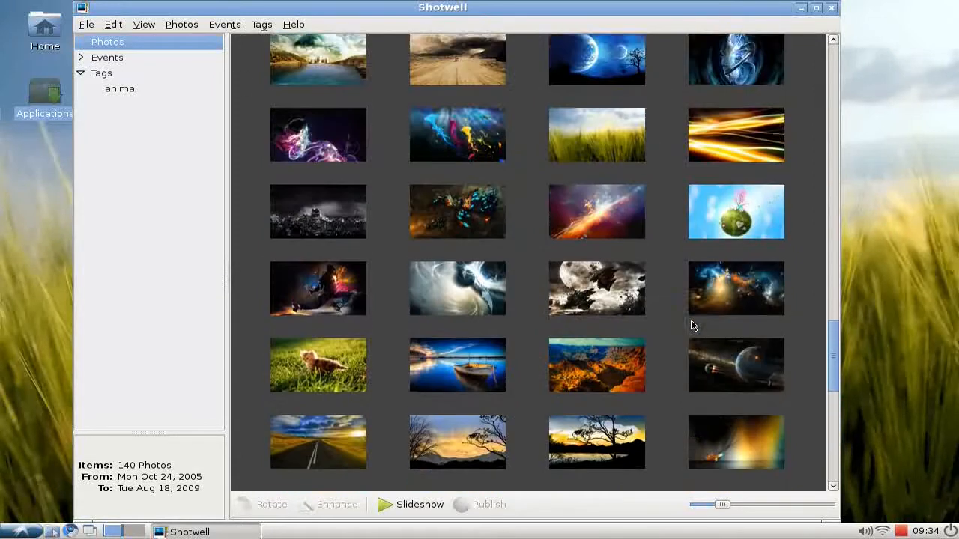
pyautogui.scroll(-3)
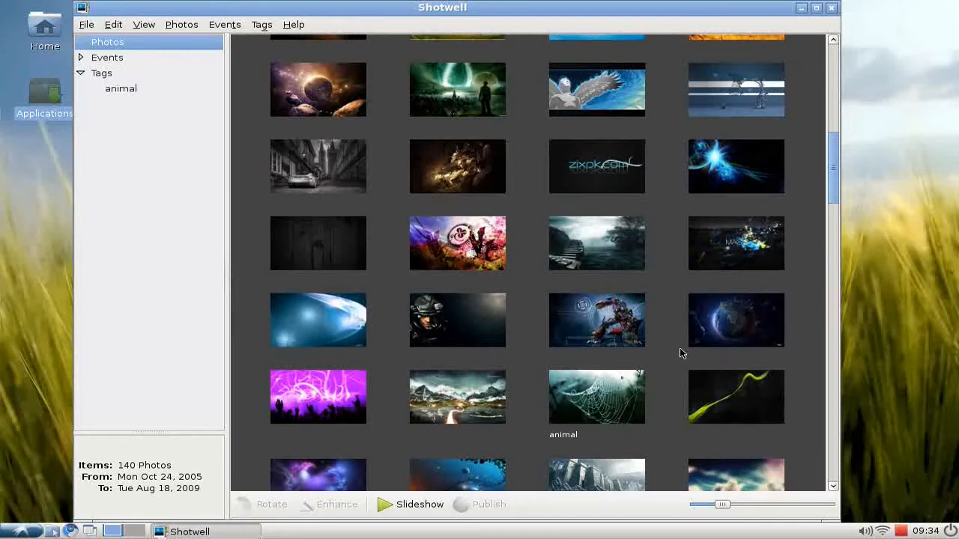
pyautogui.moveTo(620, 365)
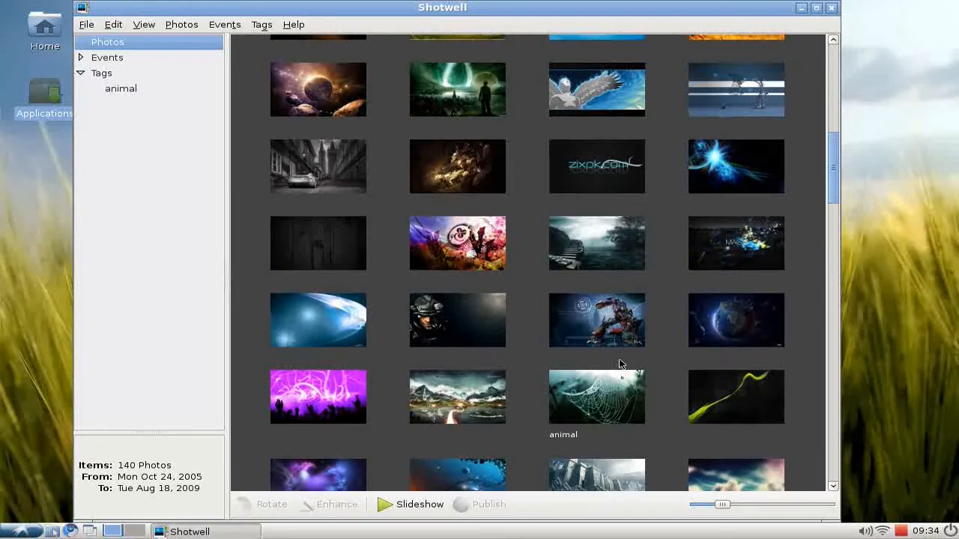
pyautogui.scroll(-3)
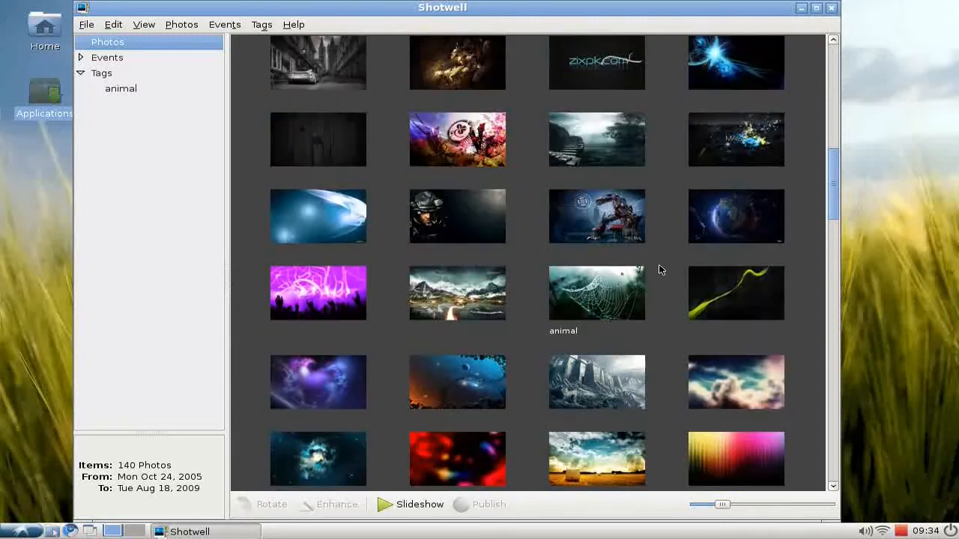
pyautogui.scroll(-3)
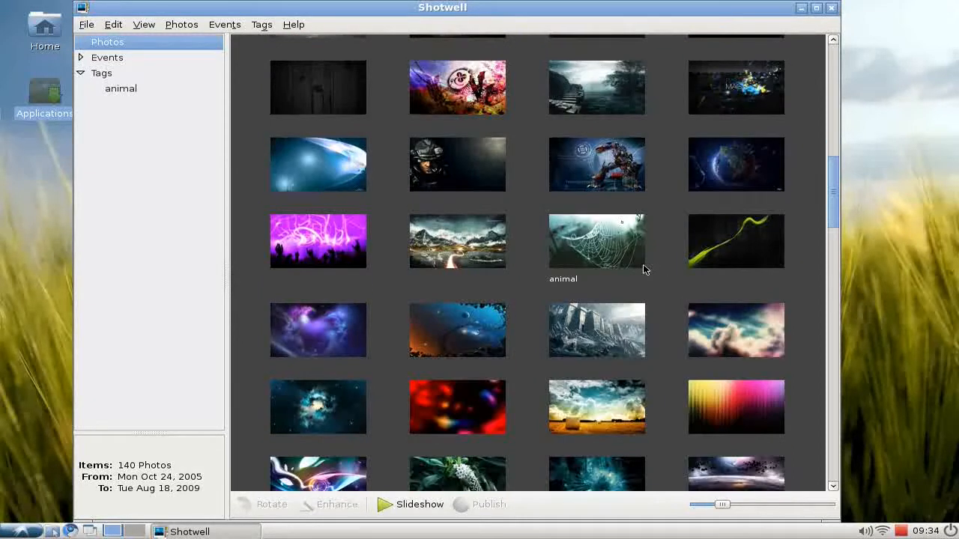
pyautogui.rightClick(596, 241)
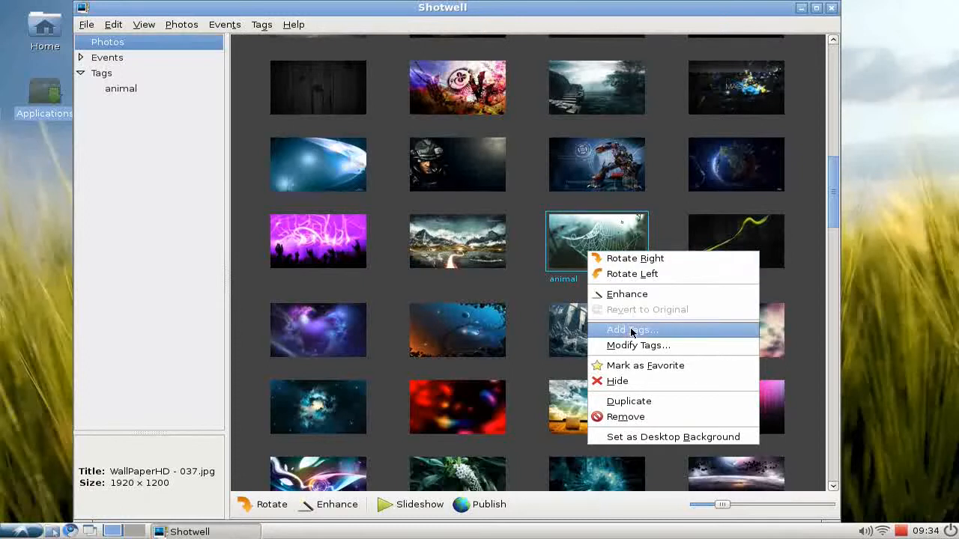
# Add the tag 'spider' to the spider web wallpaper
pyautogui.click(631, 330)
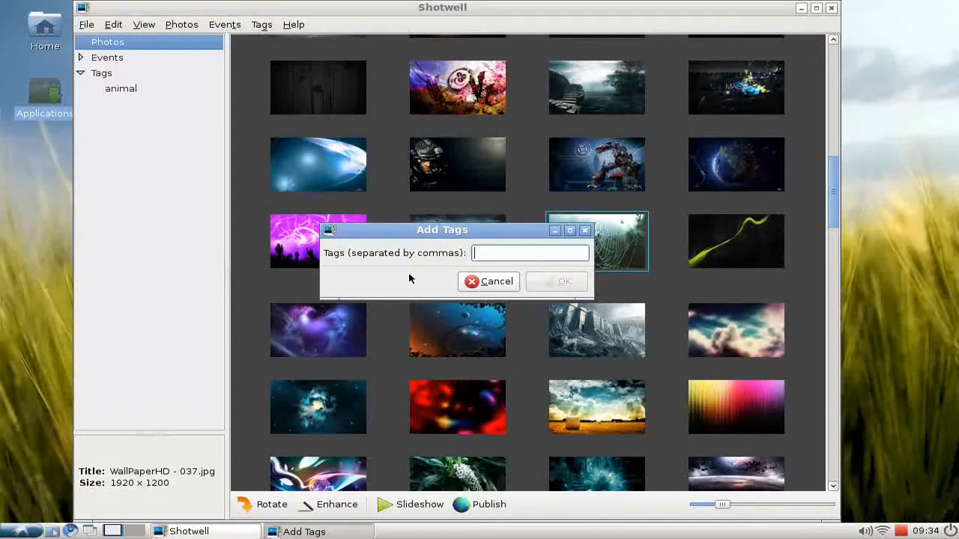
pyautogui.write('s')
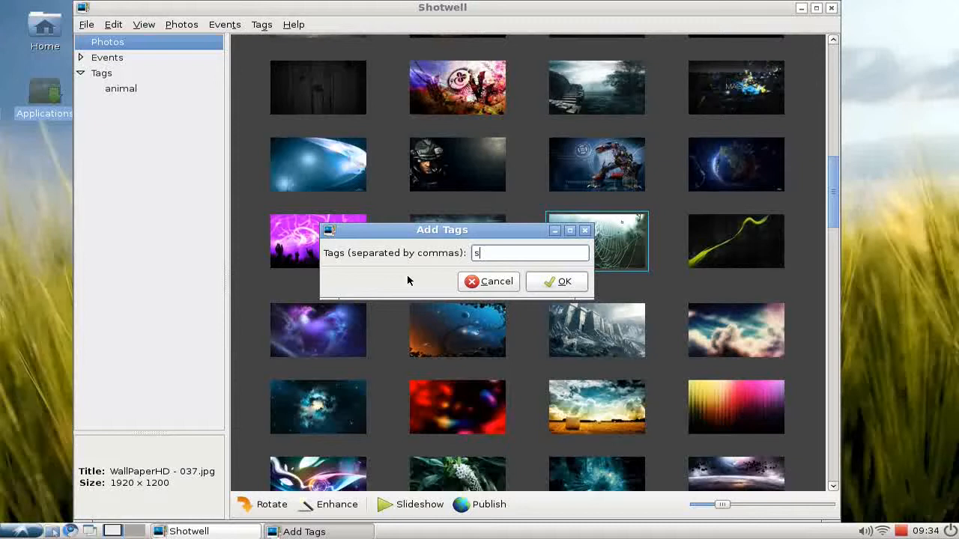
pyautogui.write('pider')
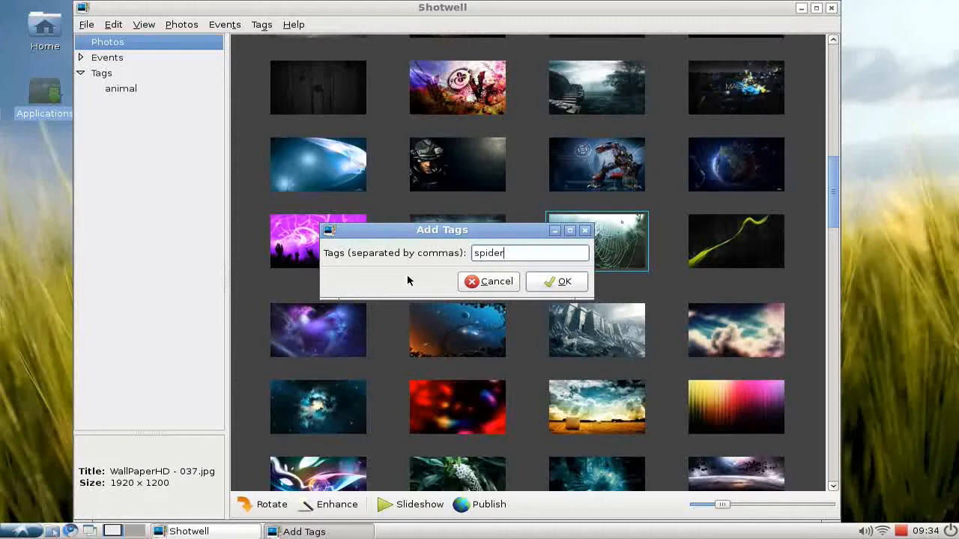
pyautogui.click(565, 281)
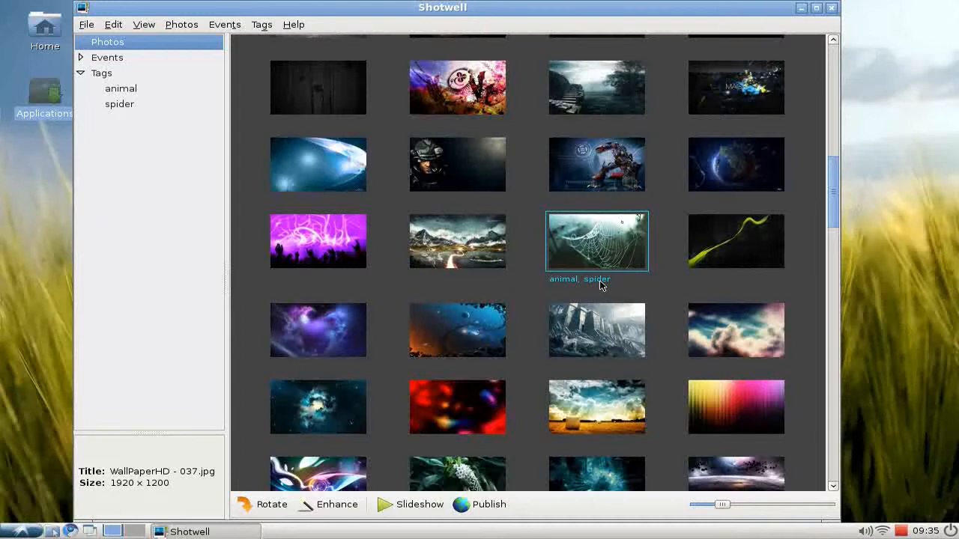
# View the photos under the spider and animal tags, then return to the full library
pyautogui.click(119, 104)
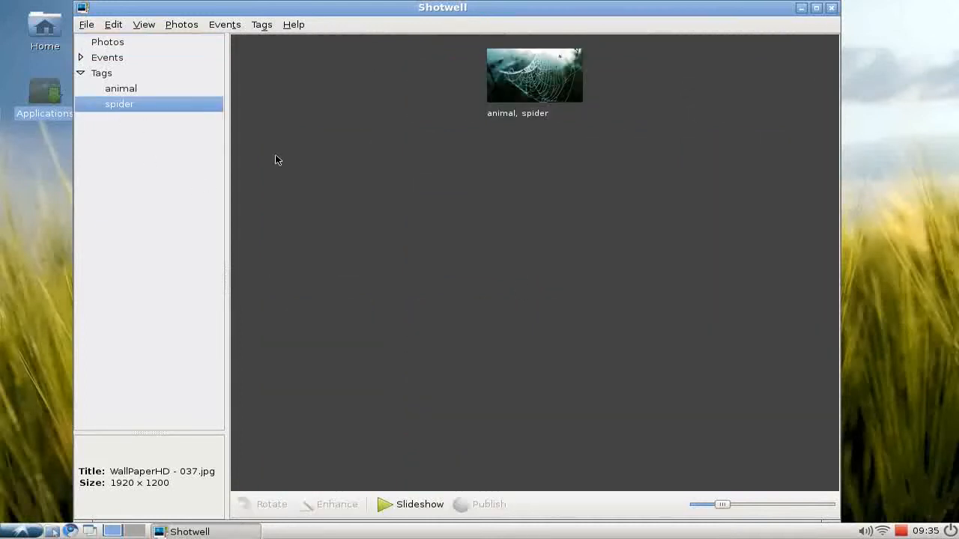
pyautogui.moveTo(125, 96)
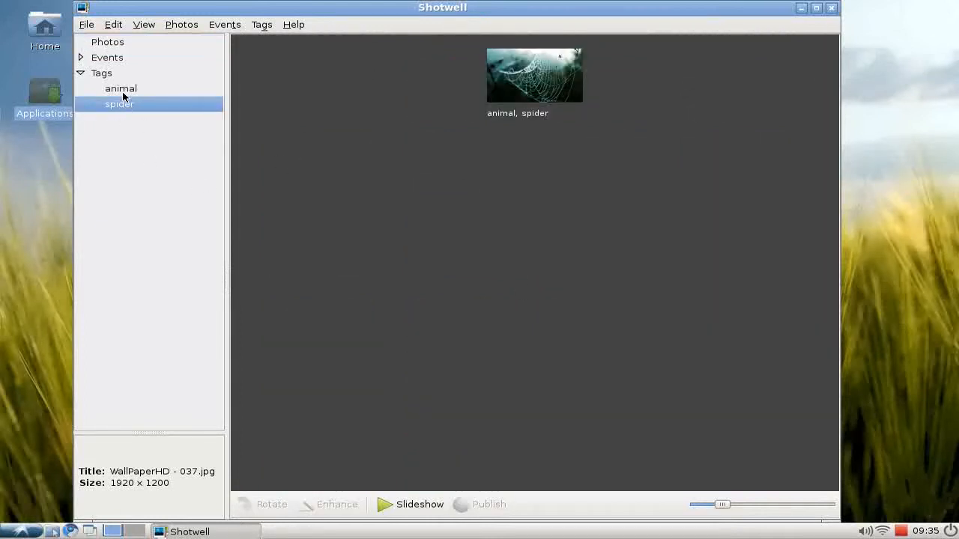
pyautogui.click(120, 88)
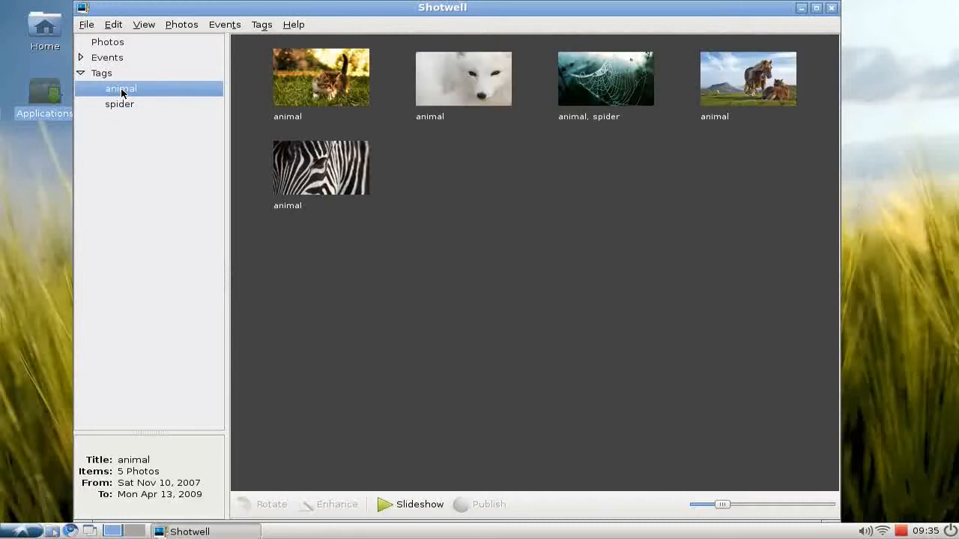
pyautogui.click(108, 42)
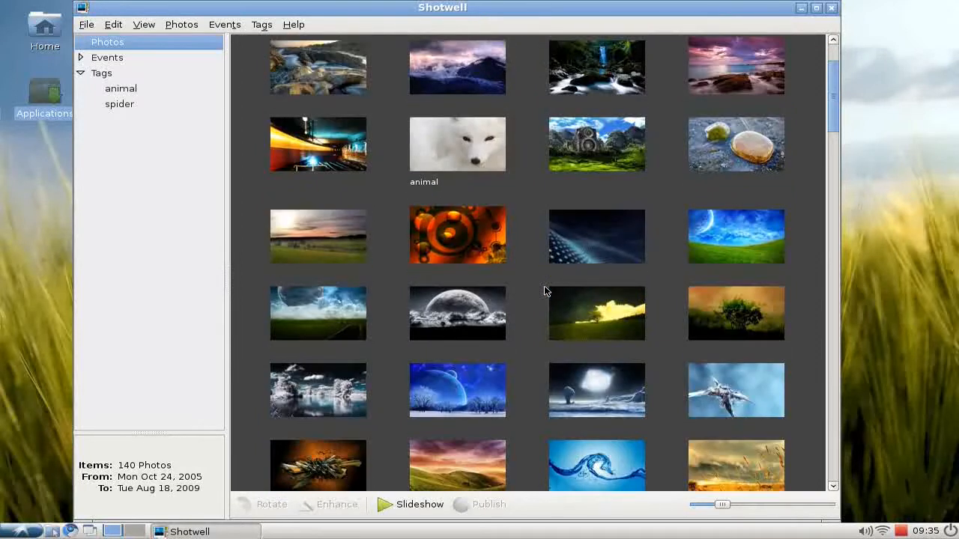
# Look through the tagged wallpapers and start a full-screen slideshow of the library
pyautogui.scroll(-3)
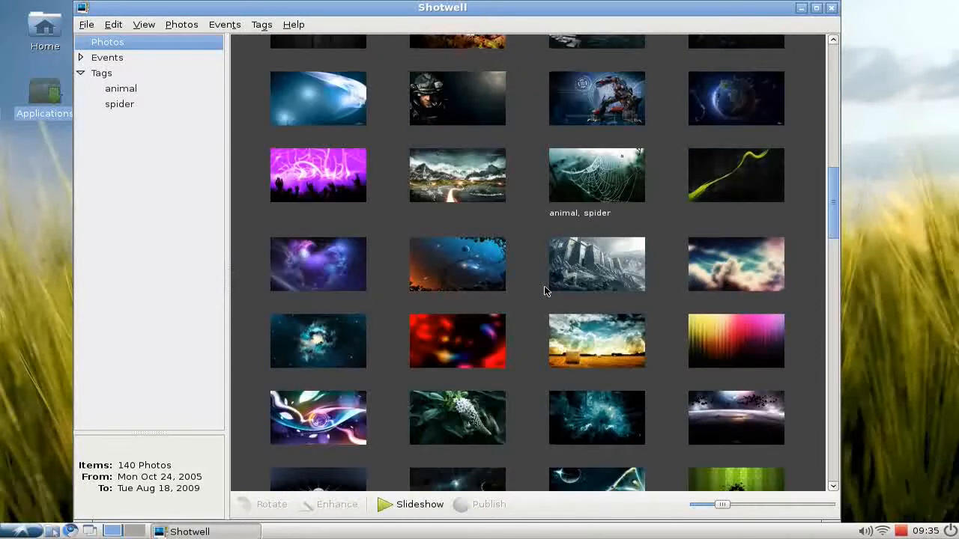
pyautogui.scroll(-3)
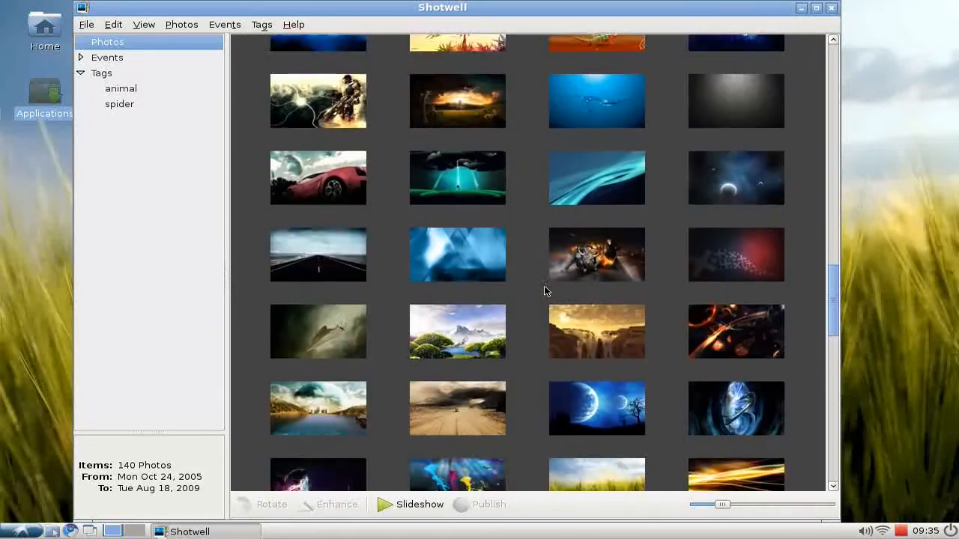
pyautogui.scroll(-3)
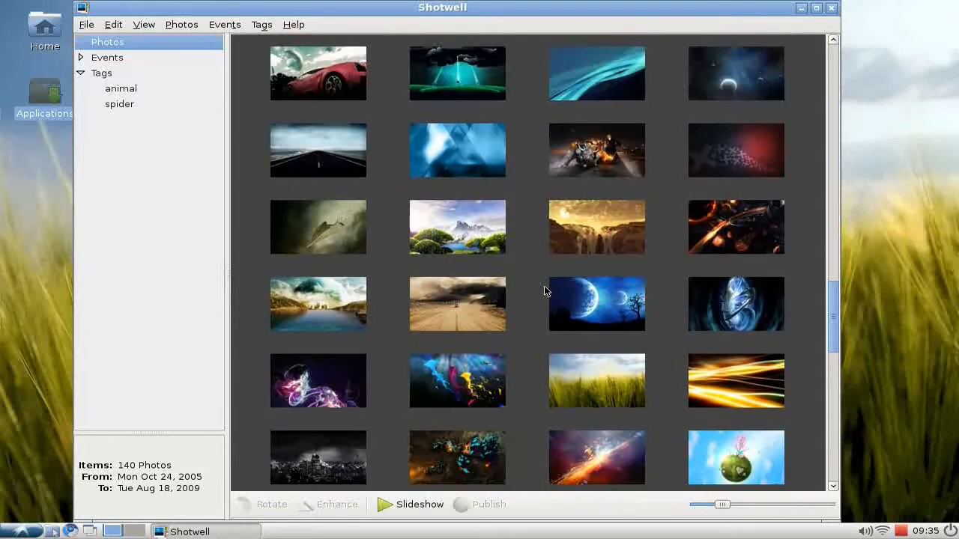
pyautogui.scroll(-3)
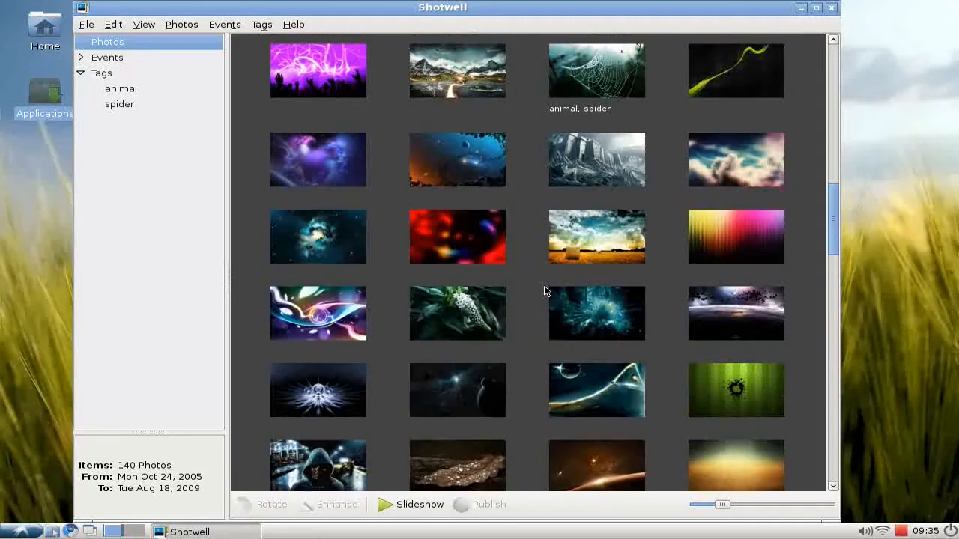
pyautogui.scroll(-3)
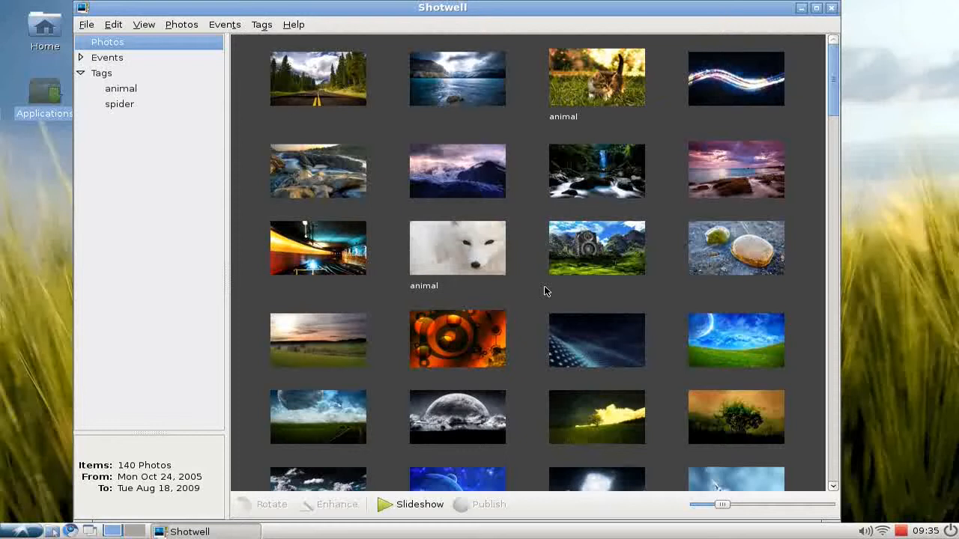
pyautogui.click(318, 78)
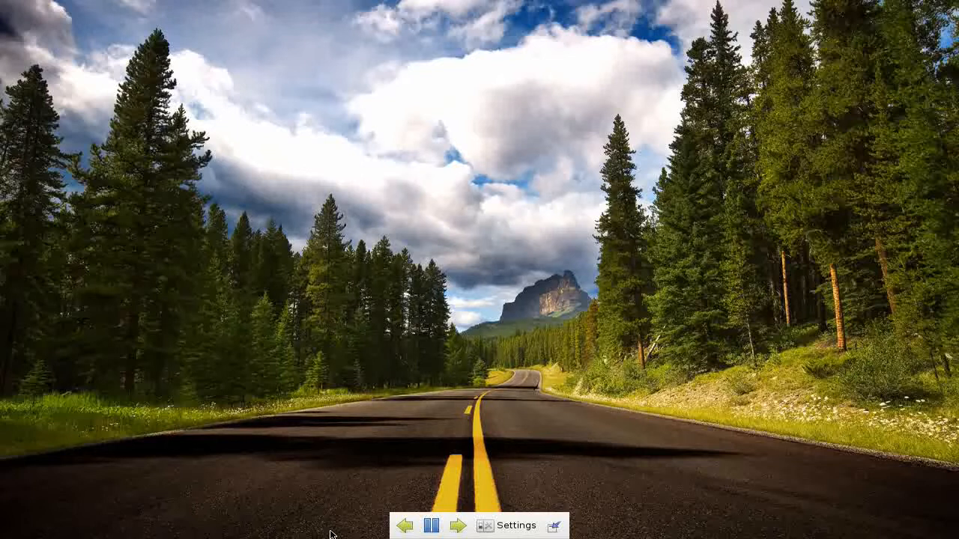
# Advance one photo and shorten the slideshow delay from 5.0 to 1.9 seconds
pyautogui.click(455, 526)
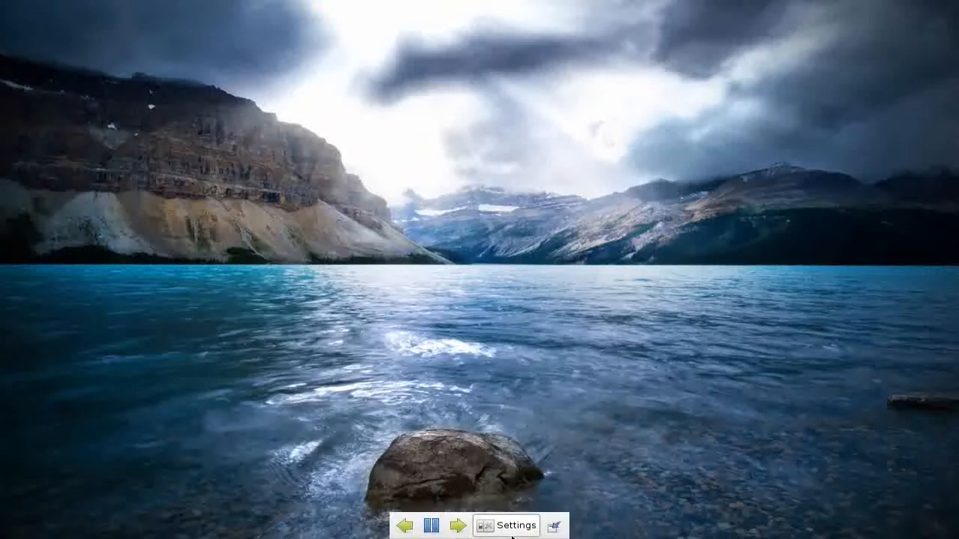
pyautogui.click(503, 524)
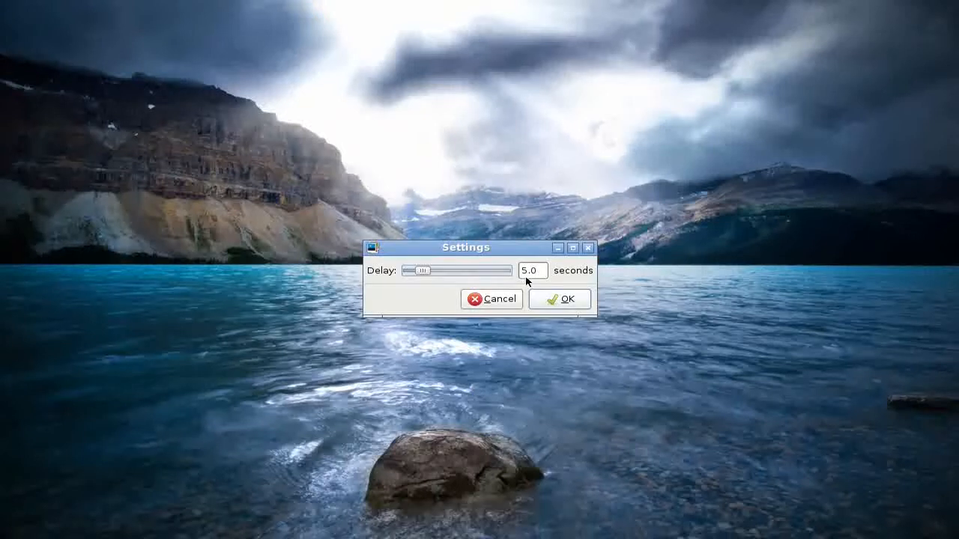
pyautogui.moveTo(422, 270); pyautogui.dragTo(411, 270)
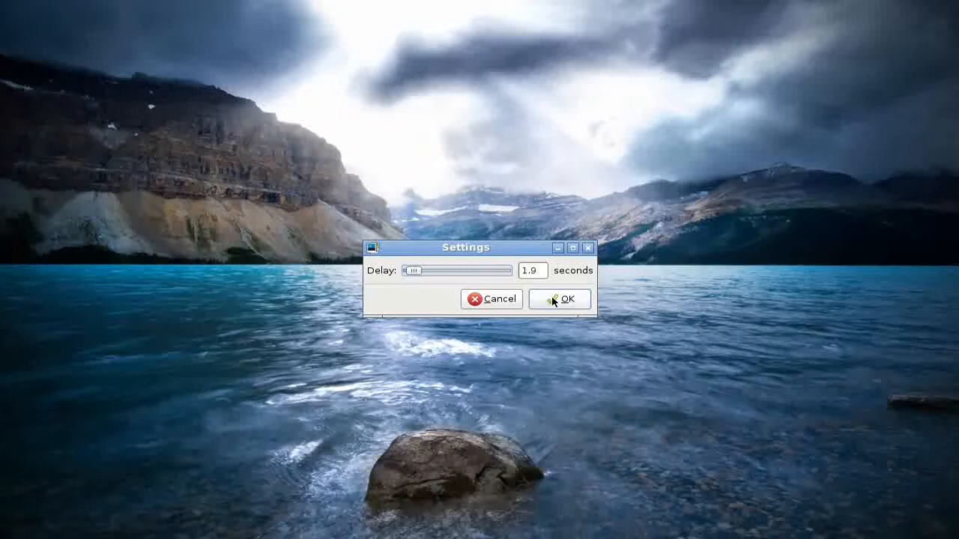
pyautogui.click(566, 299)
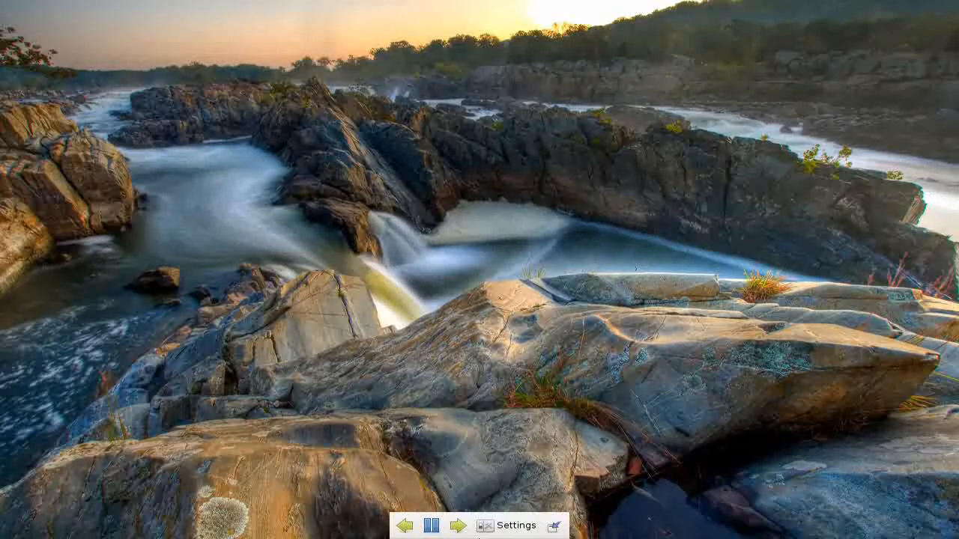
# Exit the slideshow and return to the 140-photo library
pyautogui.click(454, 527)
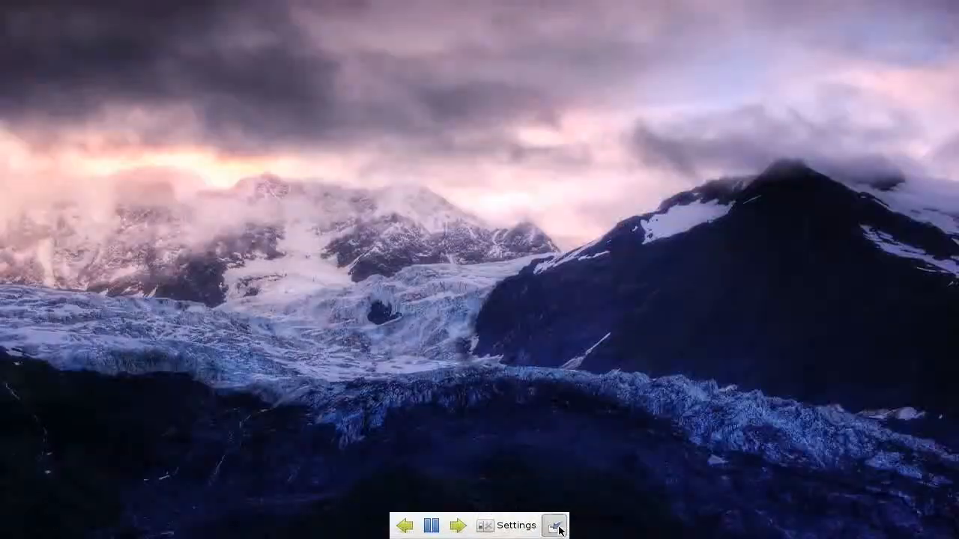
pyautogui.click(559, 525)
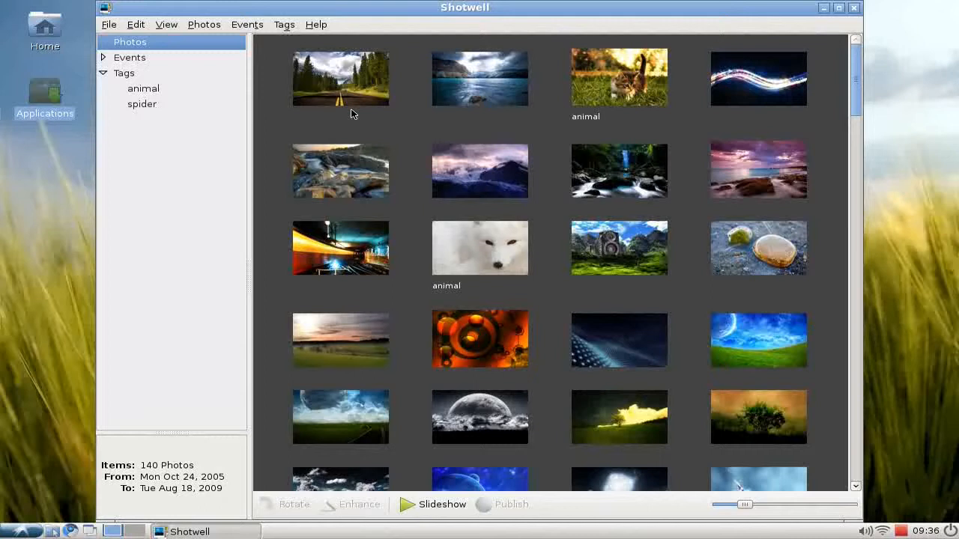
pyautogui.moveTo(270, 63)
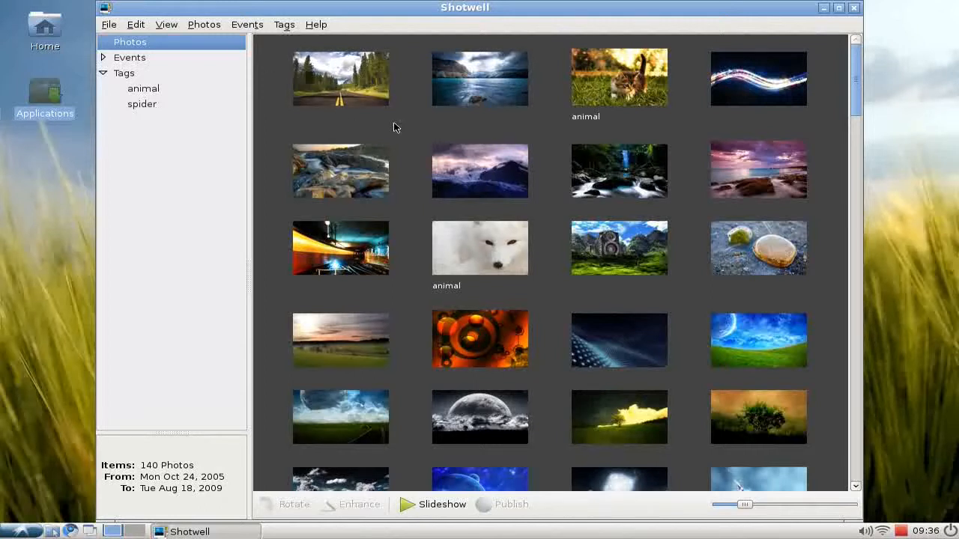
pyautogui.moveTo(431, 183)
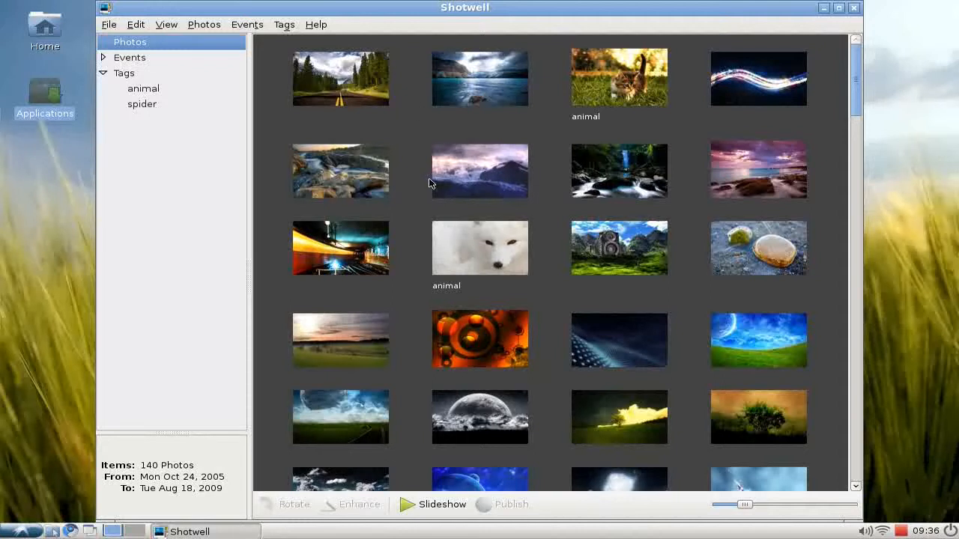
pyautogui.moveTo(420, 213)
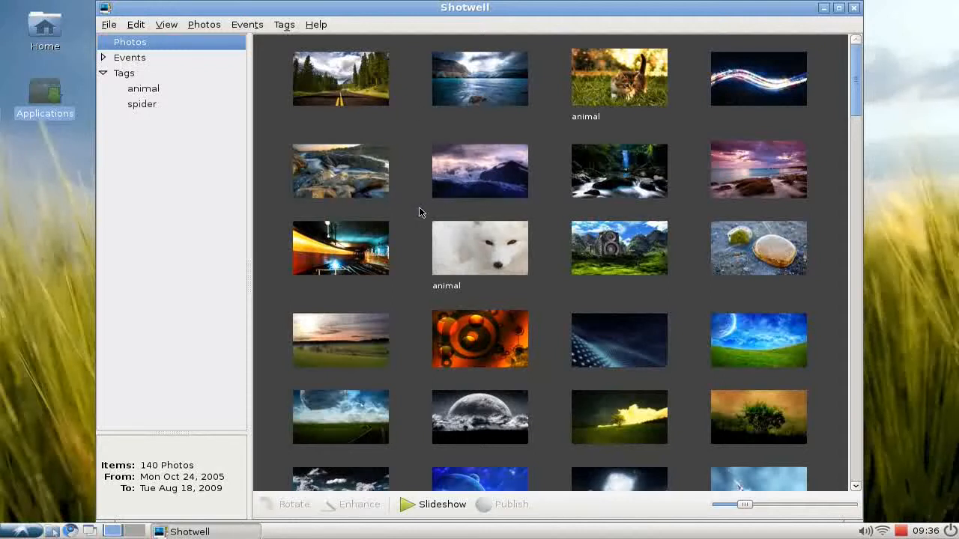